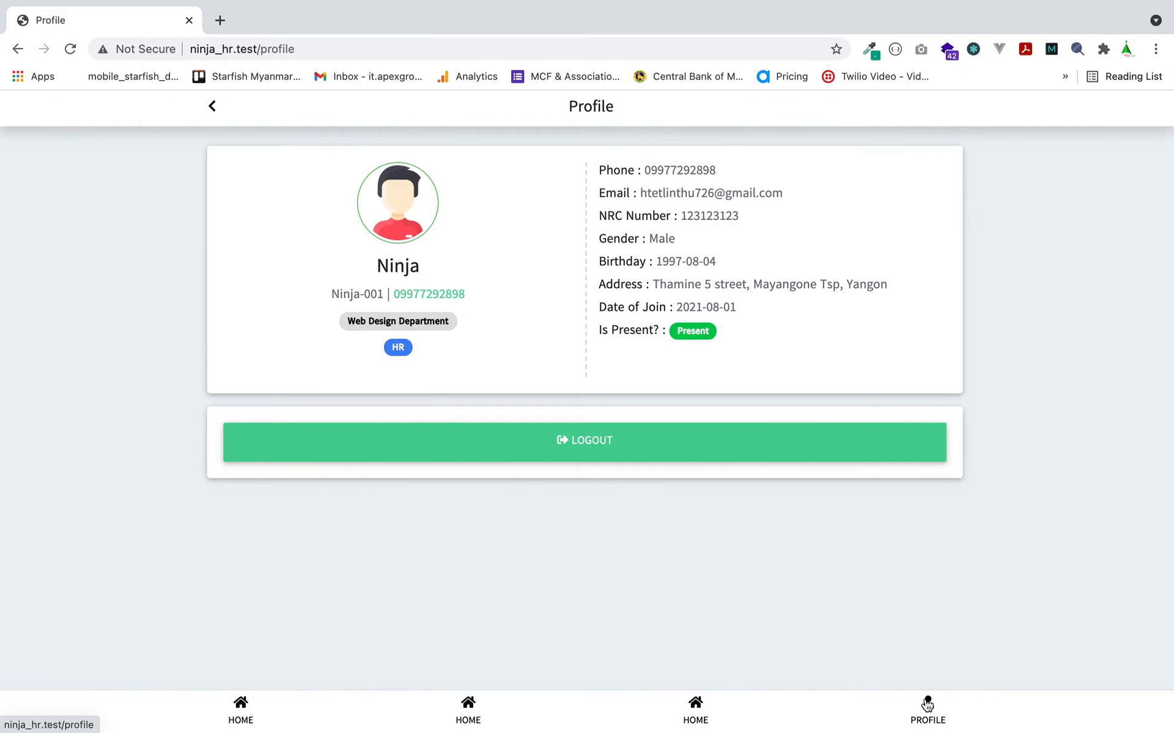
pyautogui.moveTo(459, 548)
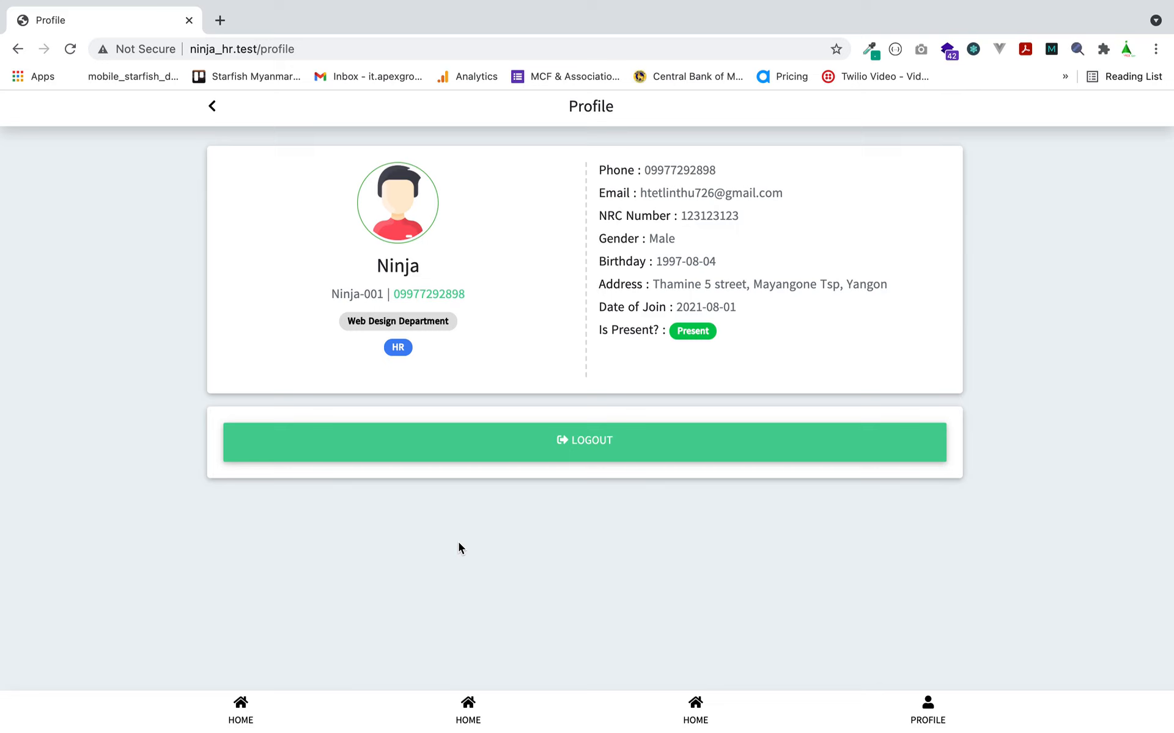
pyautogui.moveTo(220, 20)
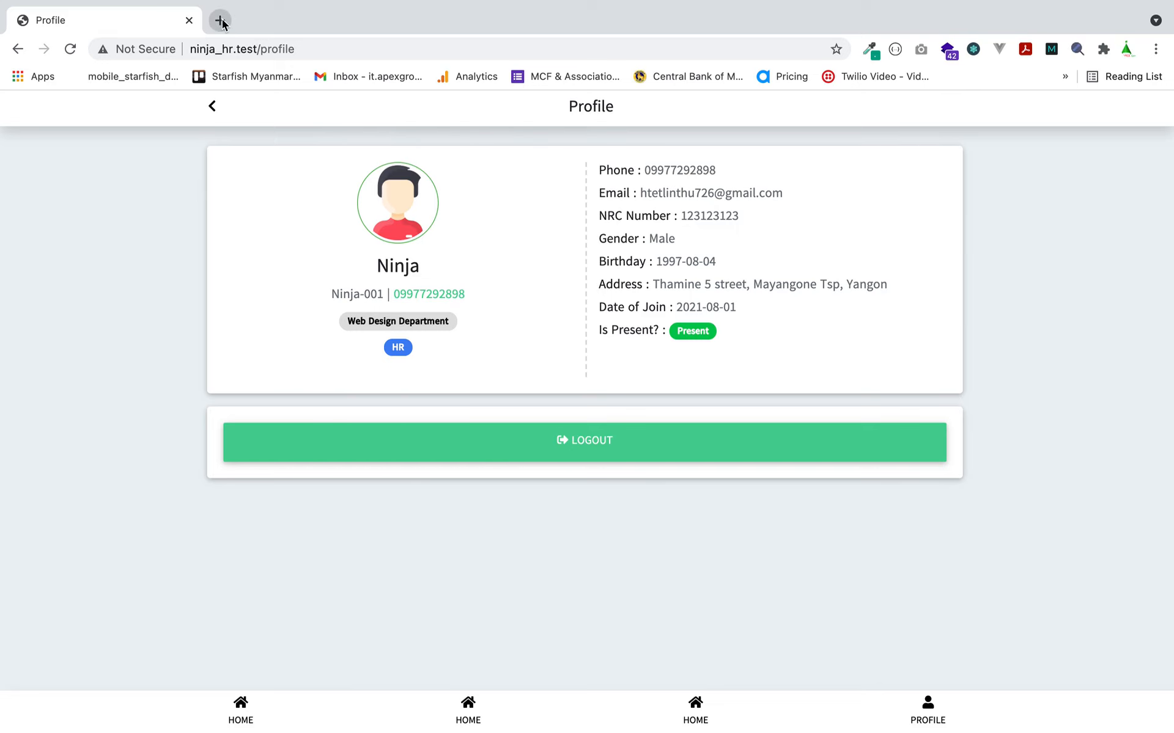
# Search for 'larapass' in a new browser tab.
pyautogui.click(220, 20)
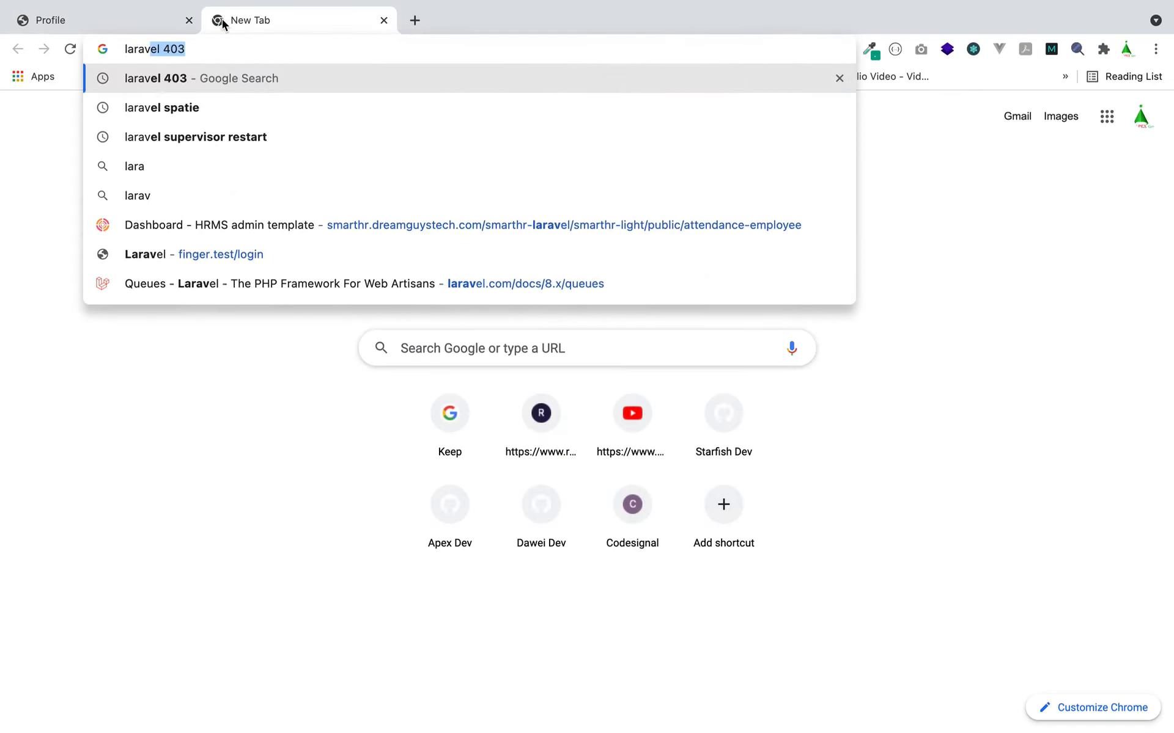
pyautogui.write('larapass')
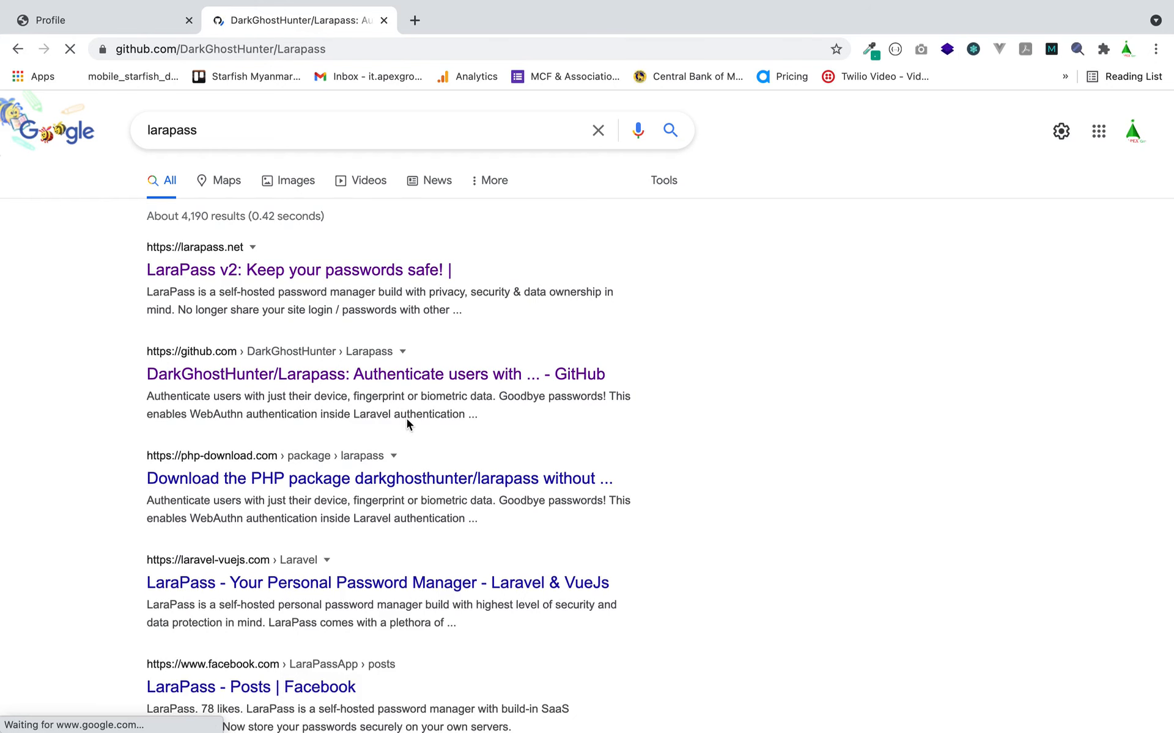
# Open the Larapass GitHub repository and highlight its tagline, including 'device' and 'fingerprint'.
pyautogui.click(377, 374)
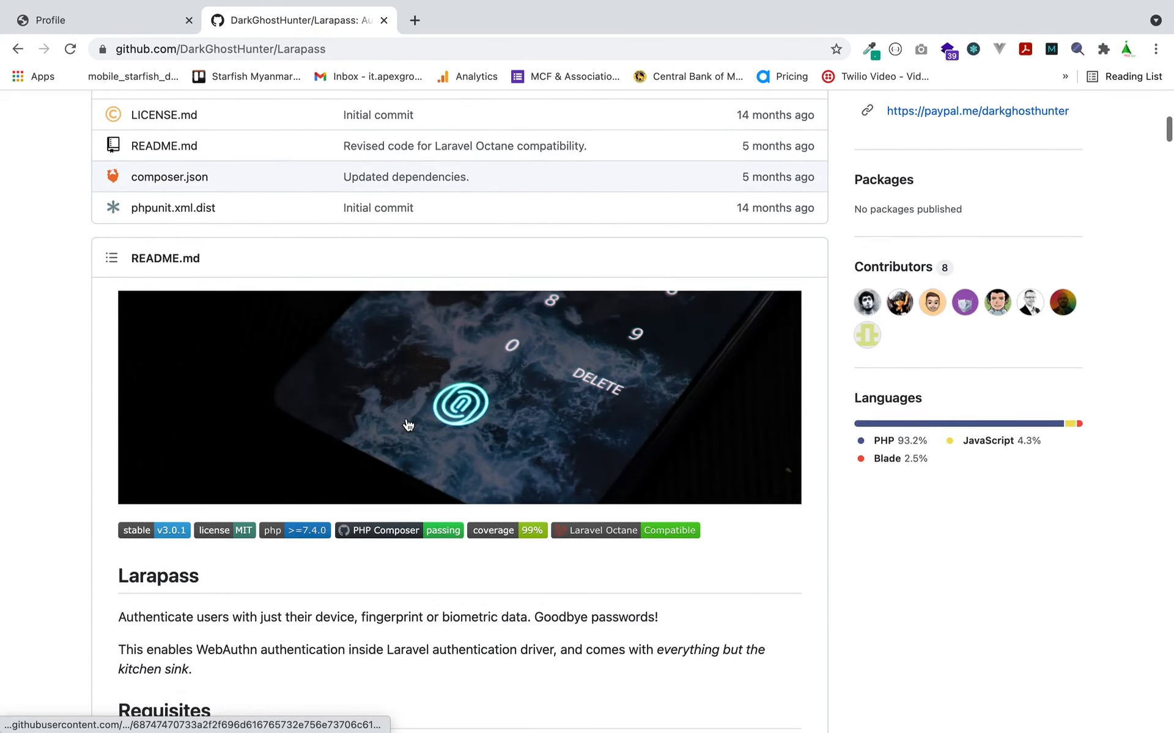
pyautogui.scroll(-3)
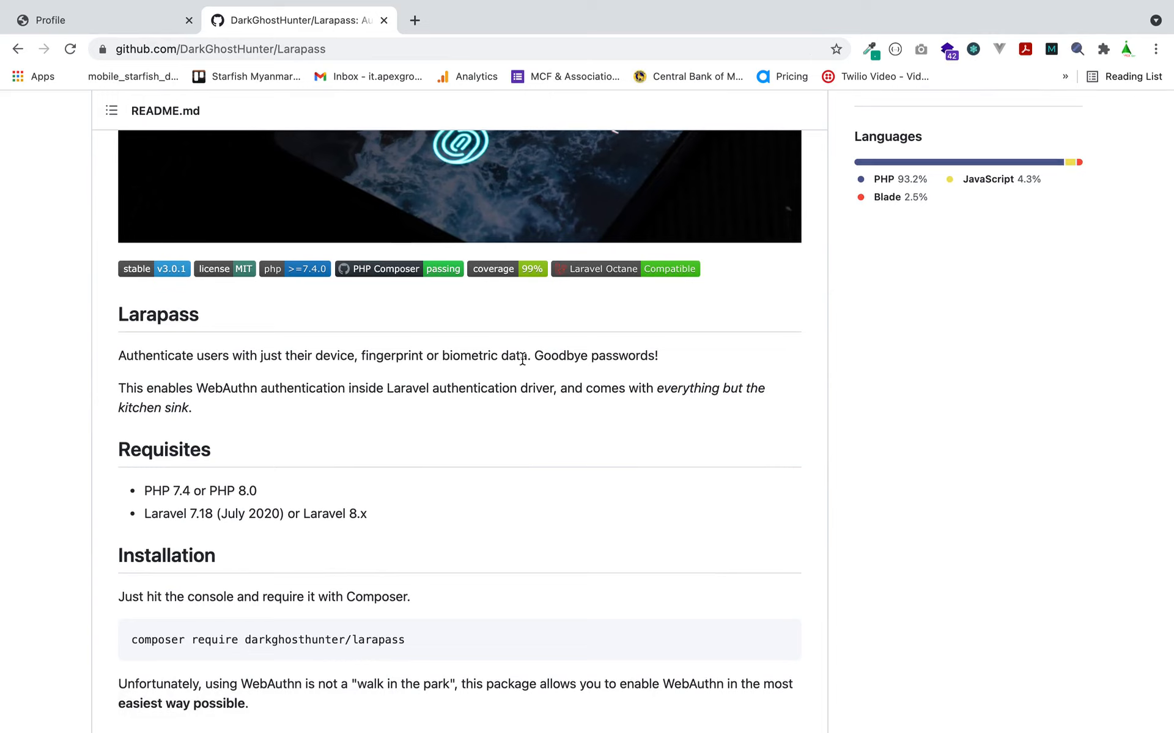
pyautogui.moveTo(167, 359)
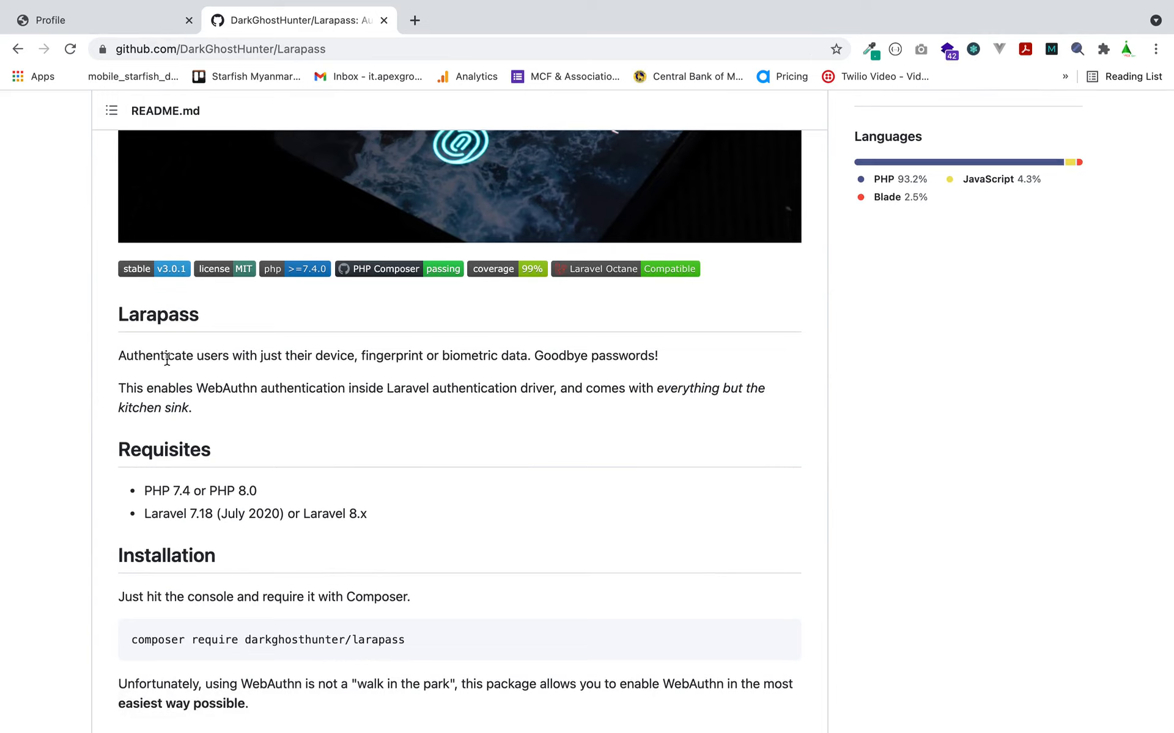
pyautogui.doubleClick(334, 355)
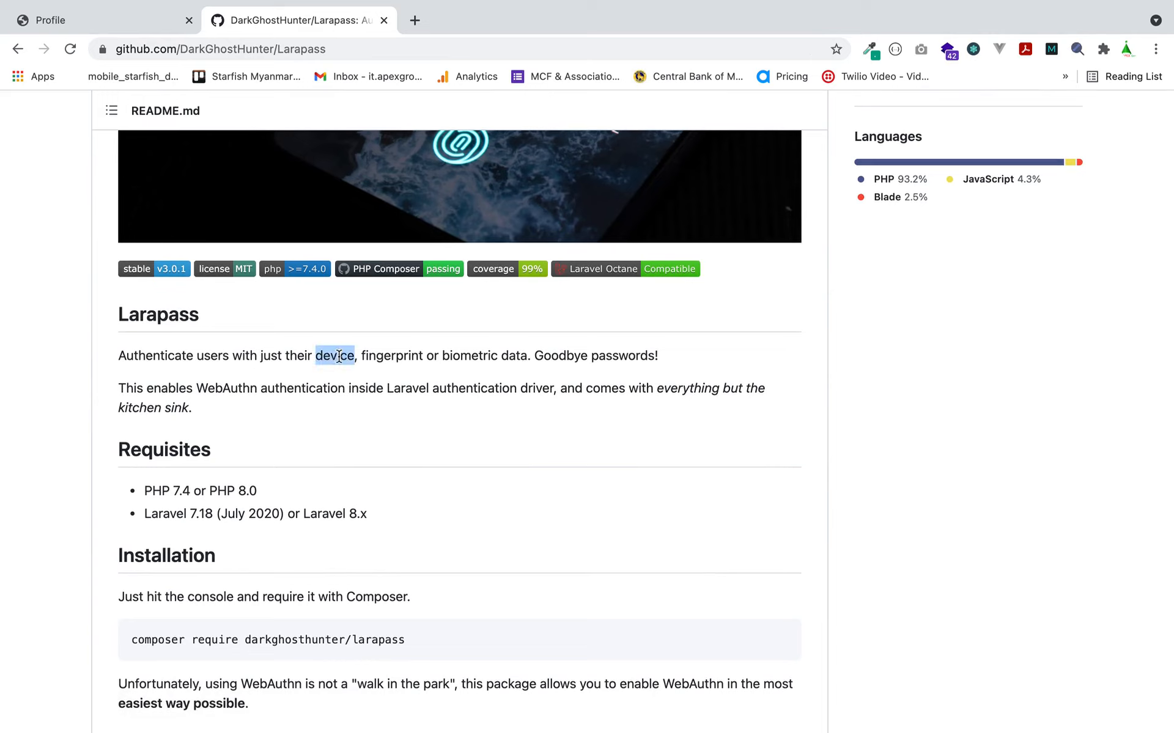
pyautogui.doubleClick(390, 356)
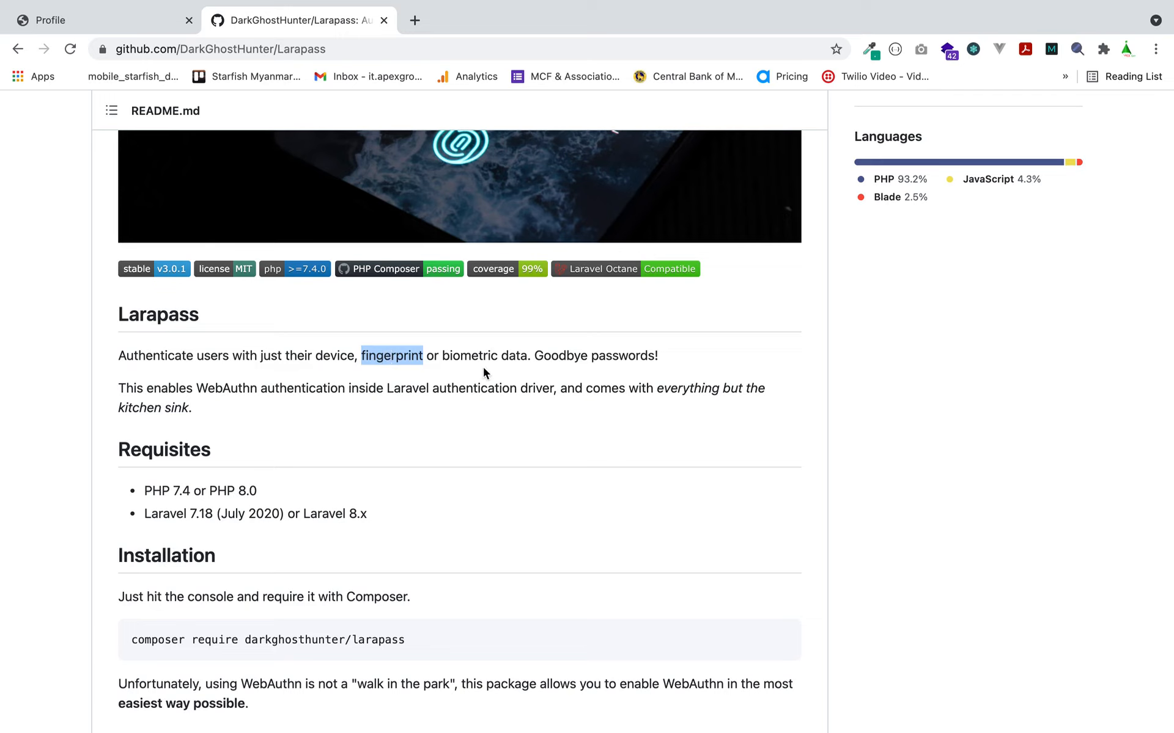
pyautogui.tripleClick(484, 356)
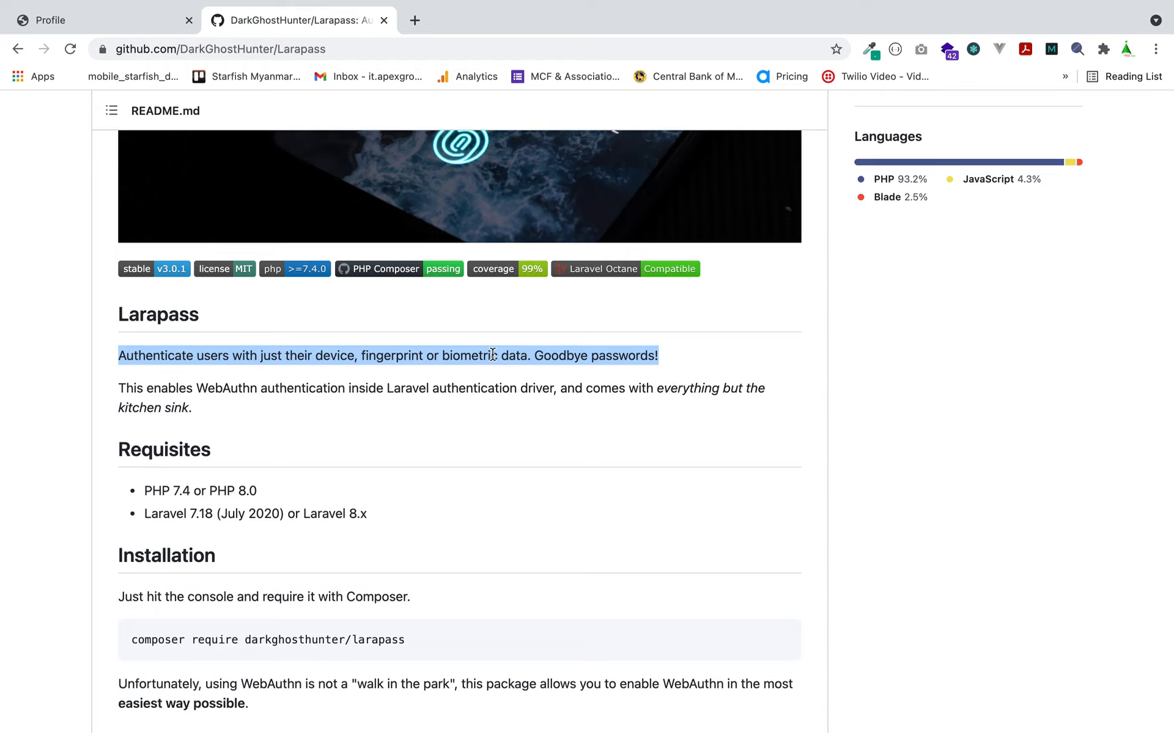
pyautogui.scroll(-3)
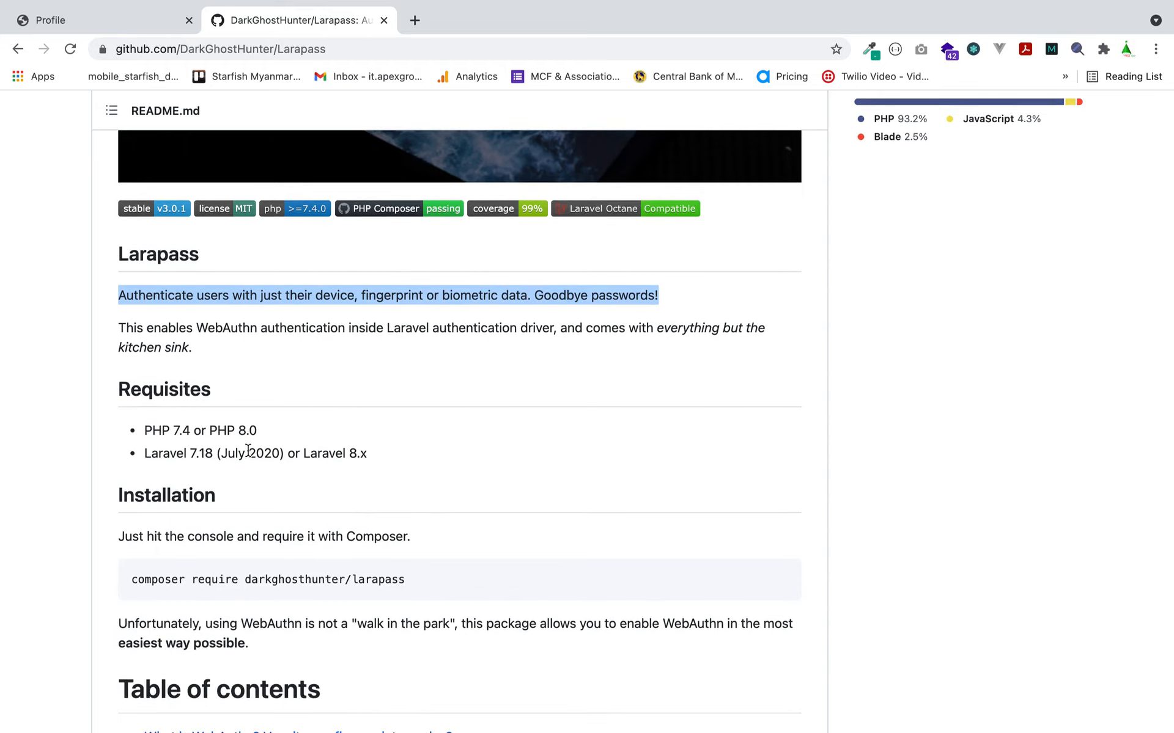
pyautogui.moveTo(244, 430)
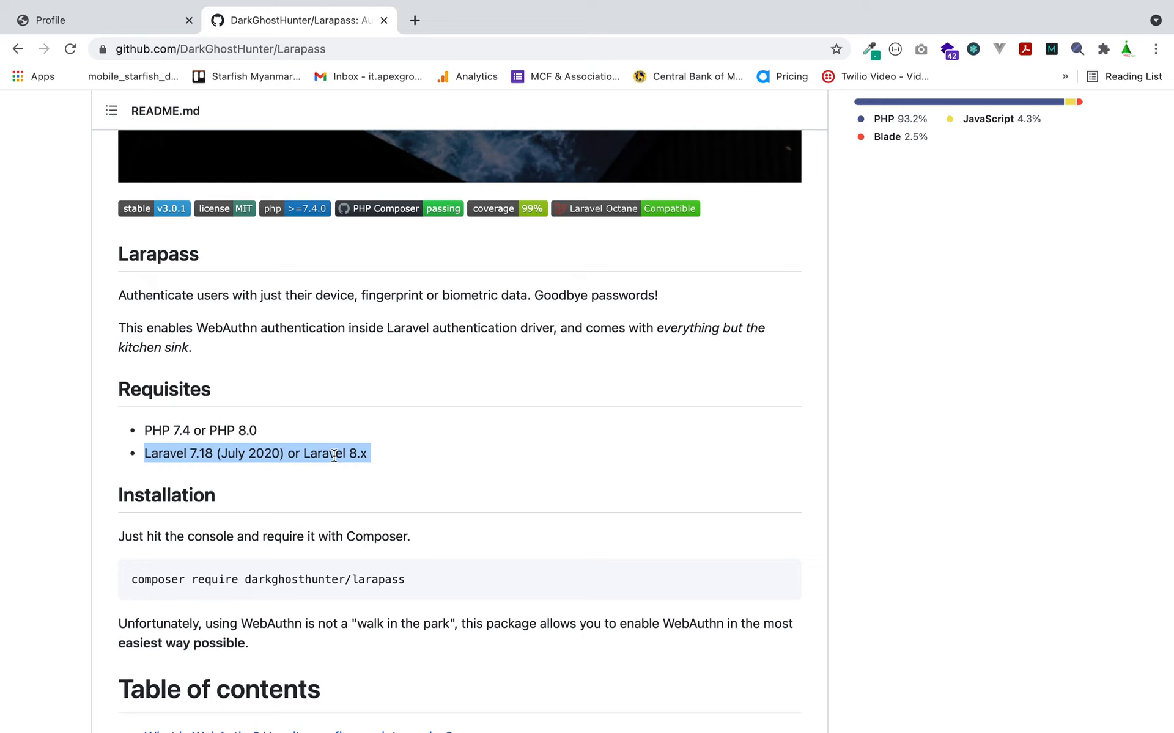
pyautogui.moveTo(210, 430)
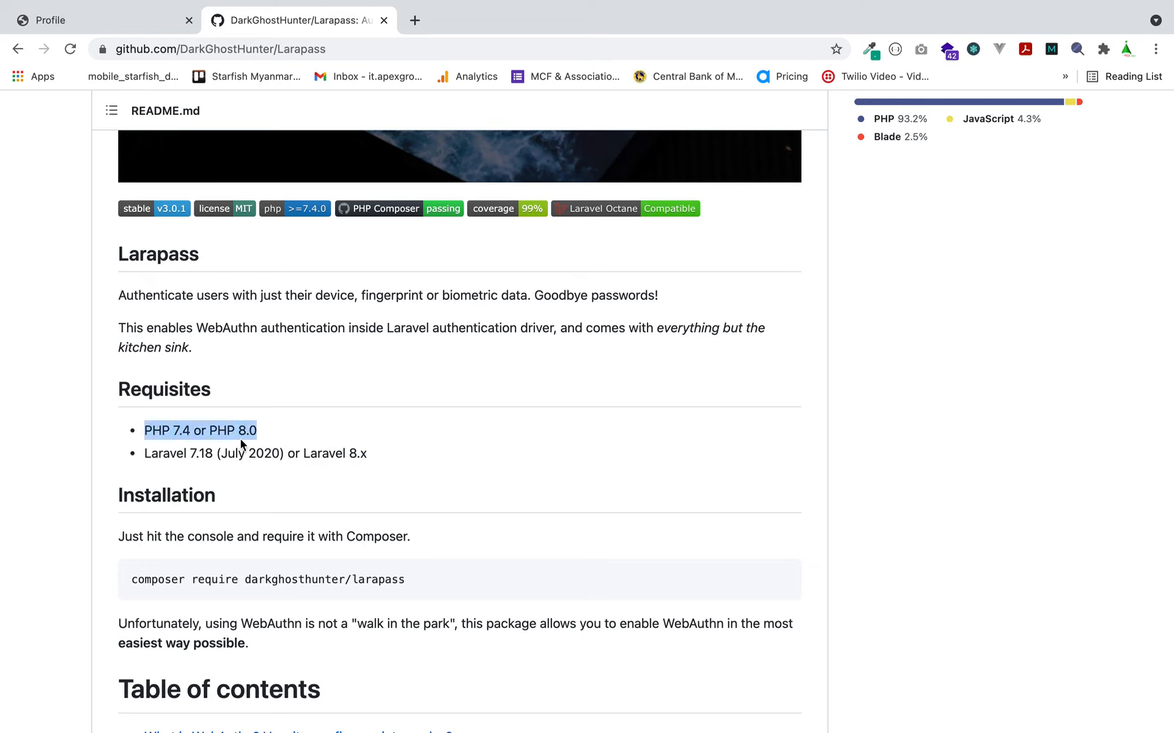
pyautogui.click(240, 430)
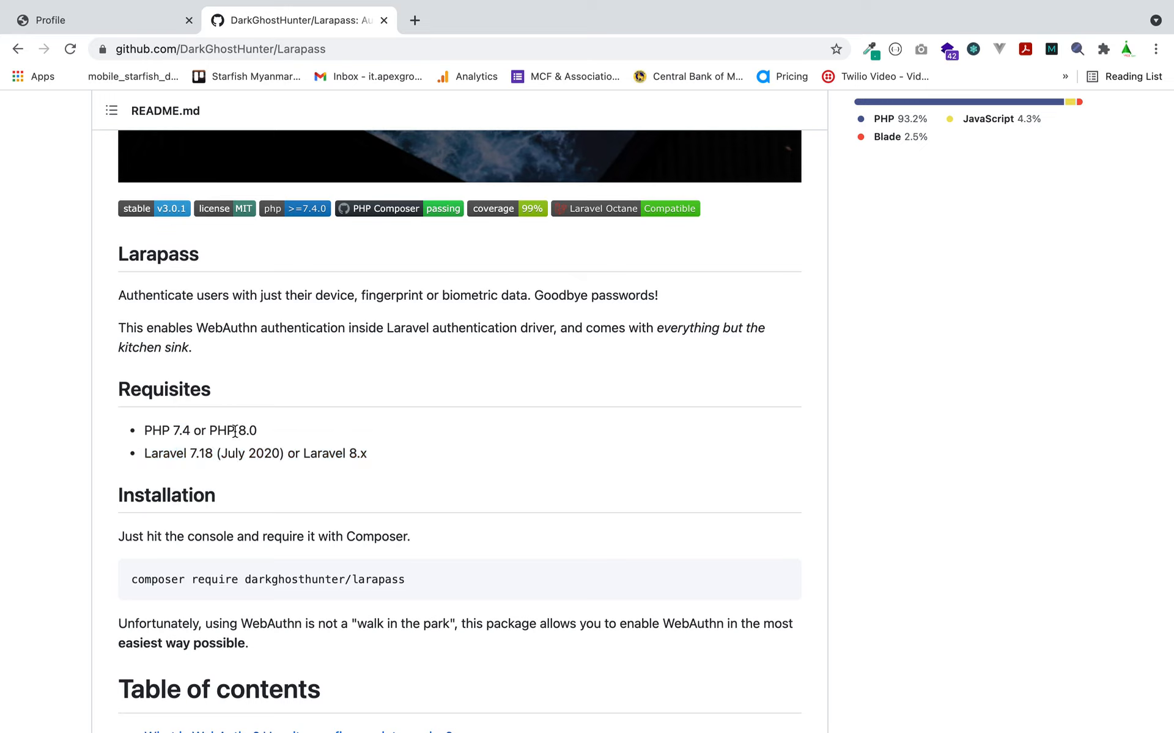
pyautogui.moveTo(337, 455)
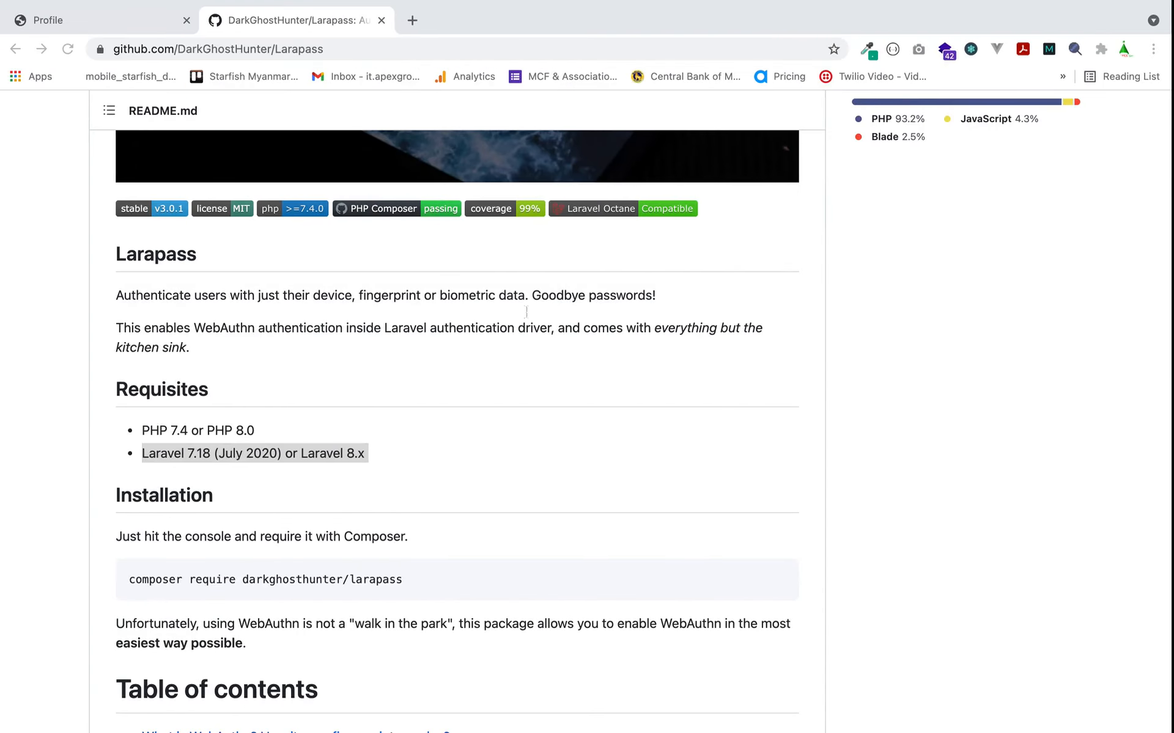
pyautogui.doubleClick(201, 454)
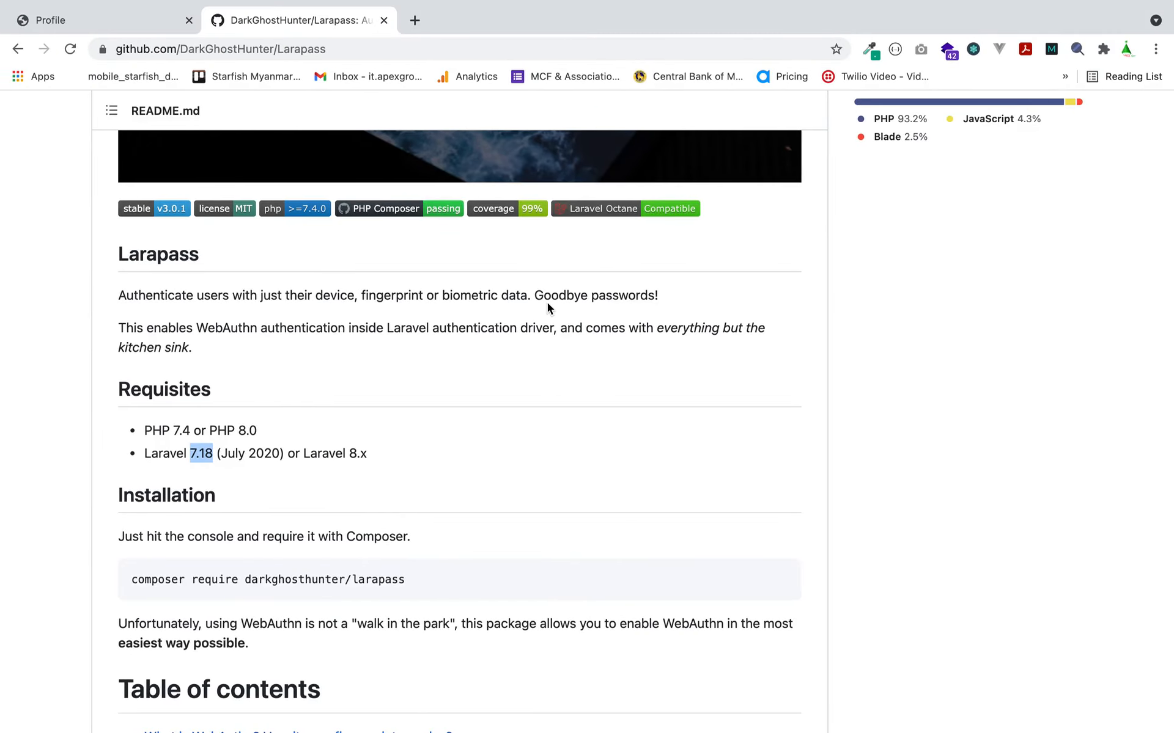
pyautogui.moveTo(479, 404)
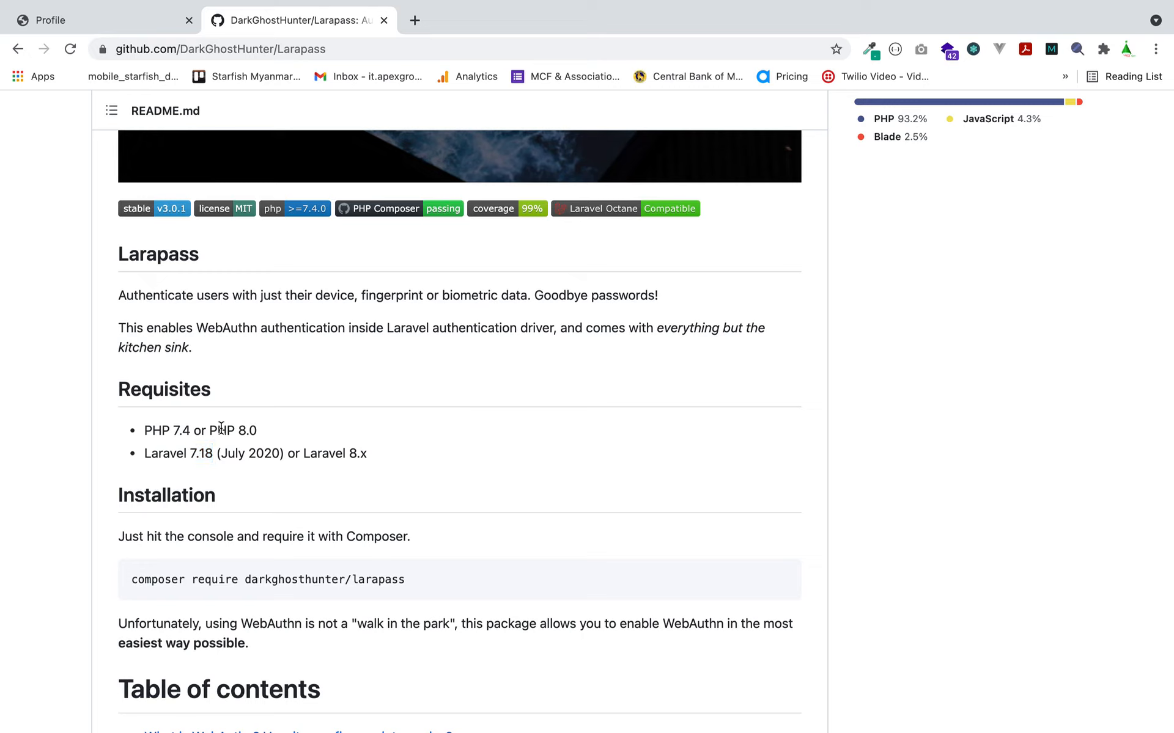
pyautogui.doubleClick(247, 430)
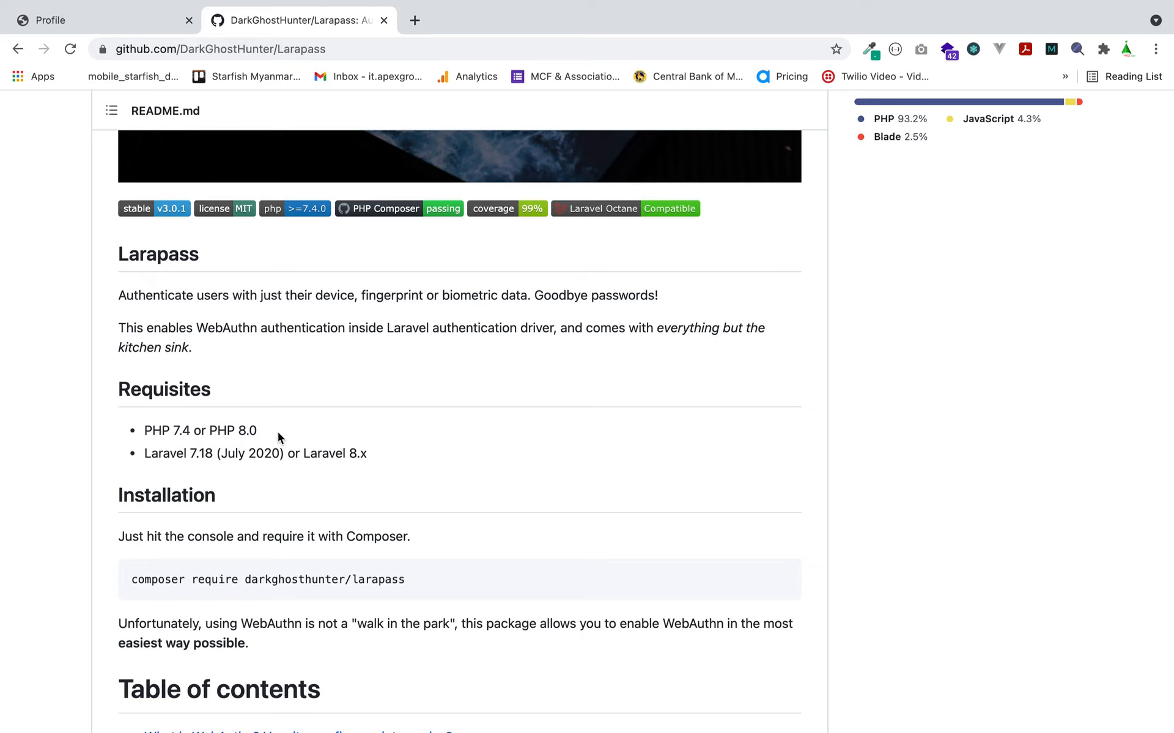
pyautogui.moveTo(260, 450)
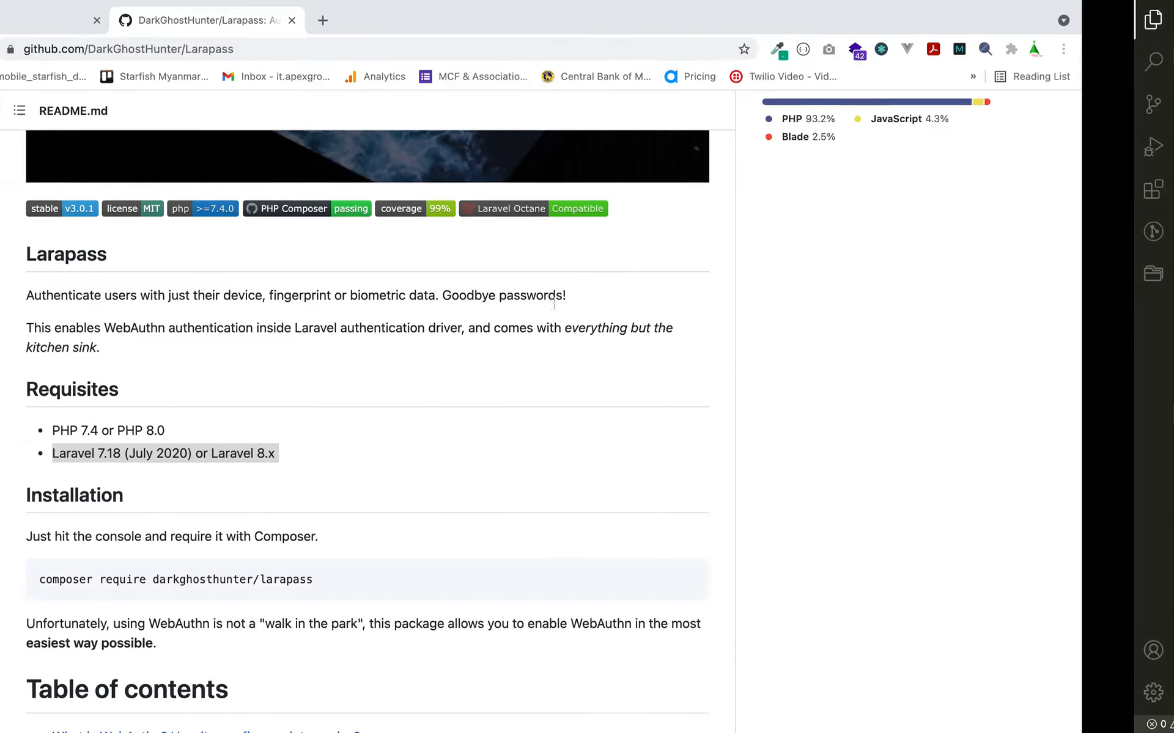
# Search 'laravel version 8 upgrade' in a new tab and open the 8.x Upgrade Guide.
pyautogui.click(415, 20)
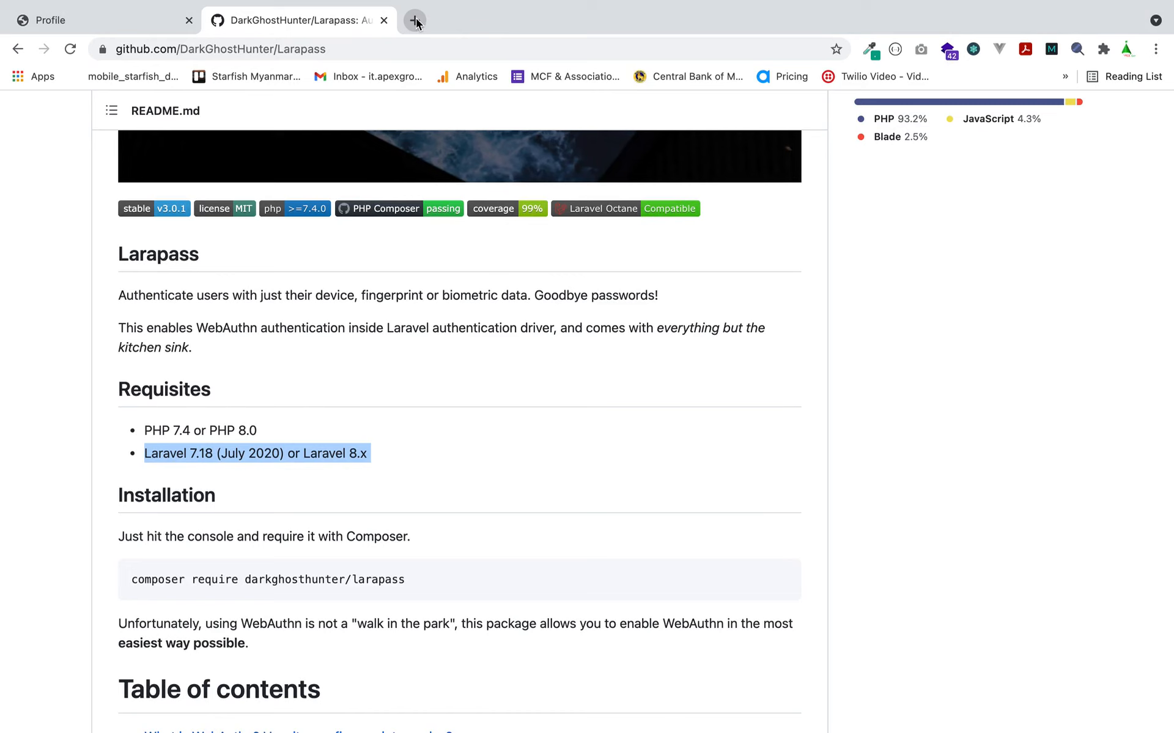
pyautogui.click(416, 20)
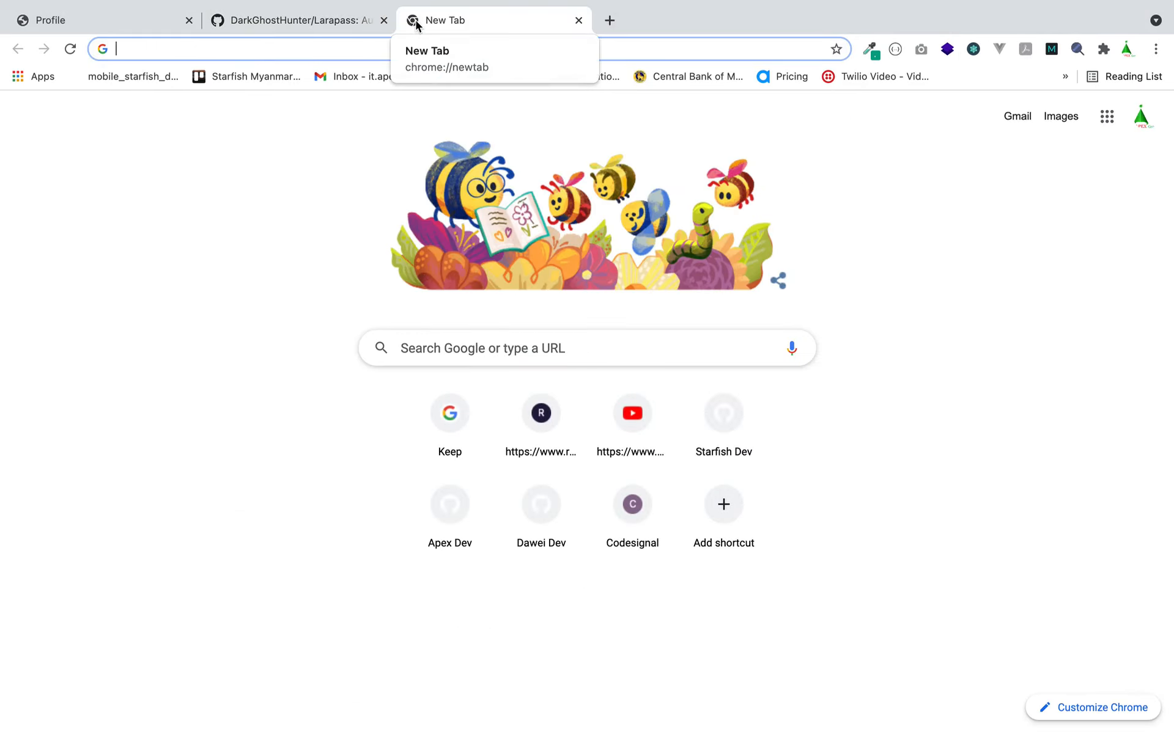
pyautogui.write('laravel')
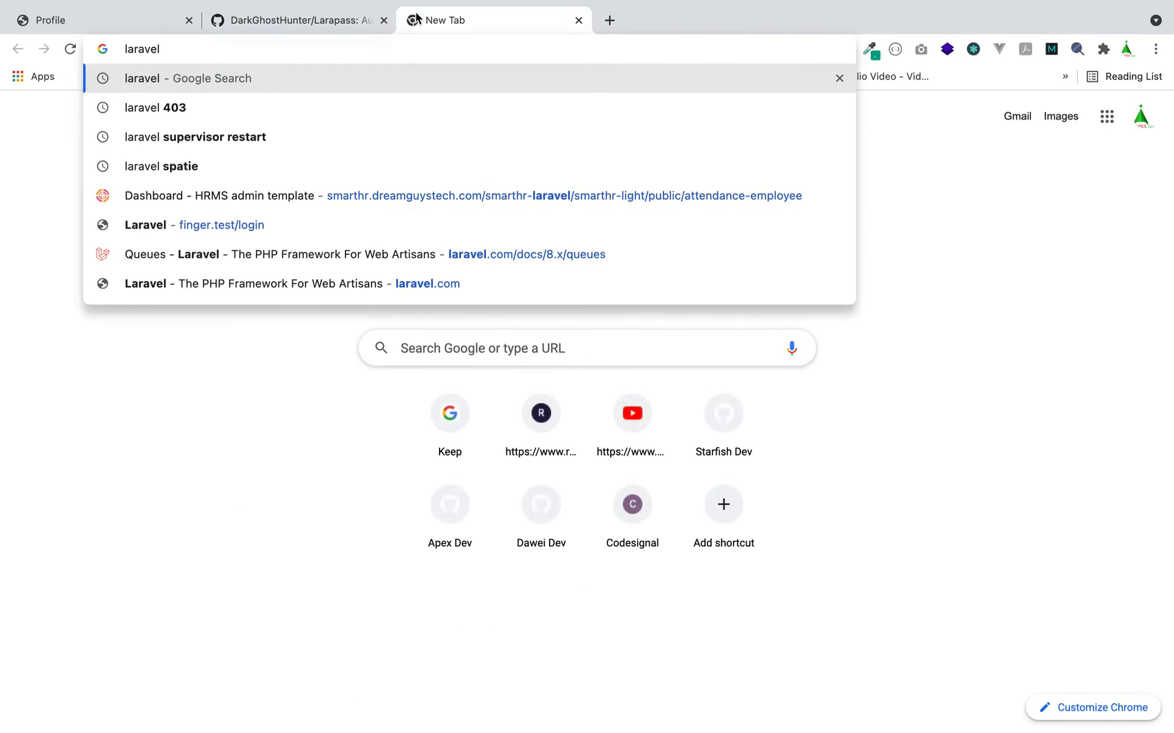
pyautogui.write('version')
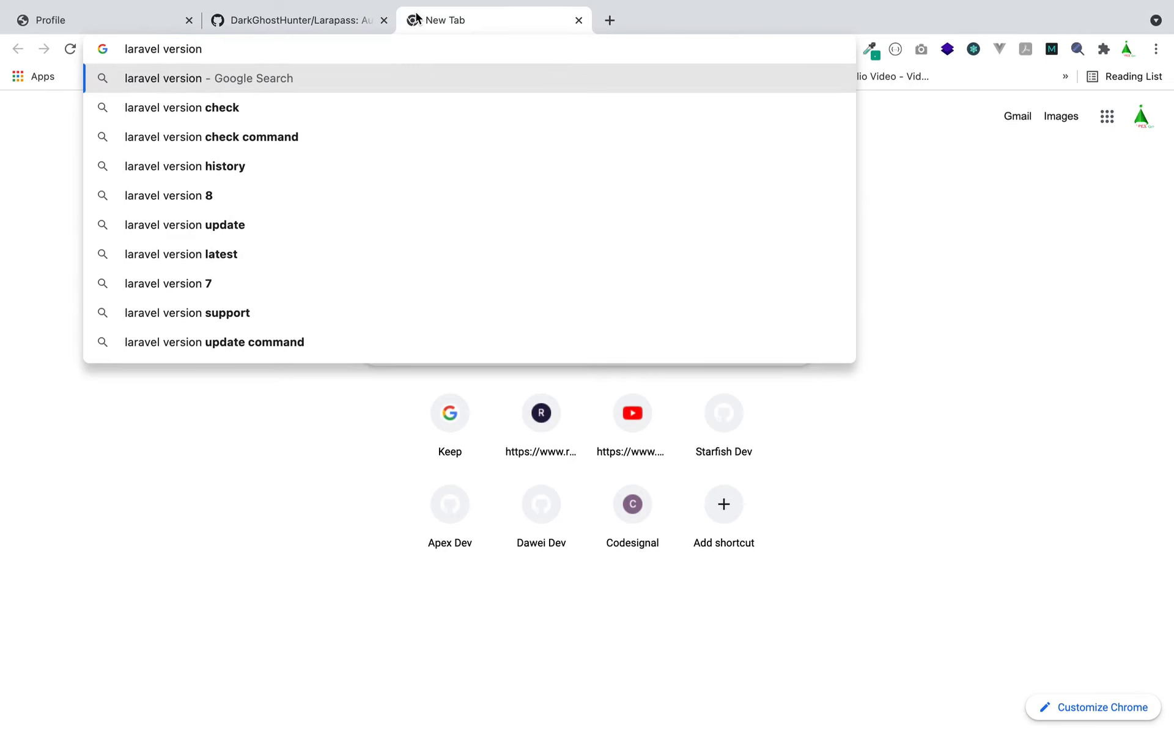
pyautogui.write('8 upgr')
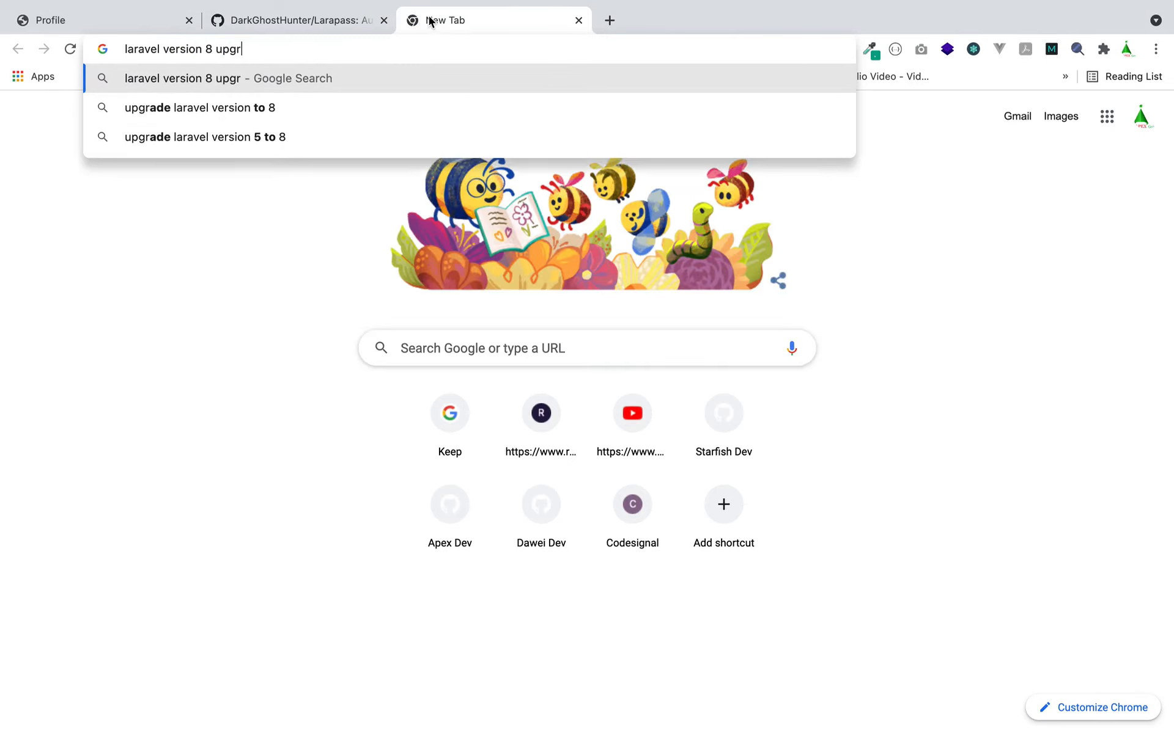
pyautogui.press('Return')
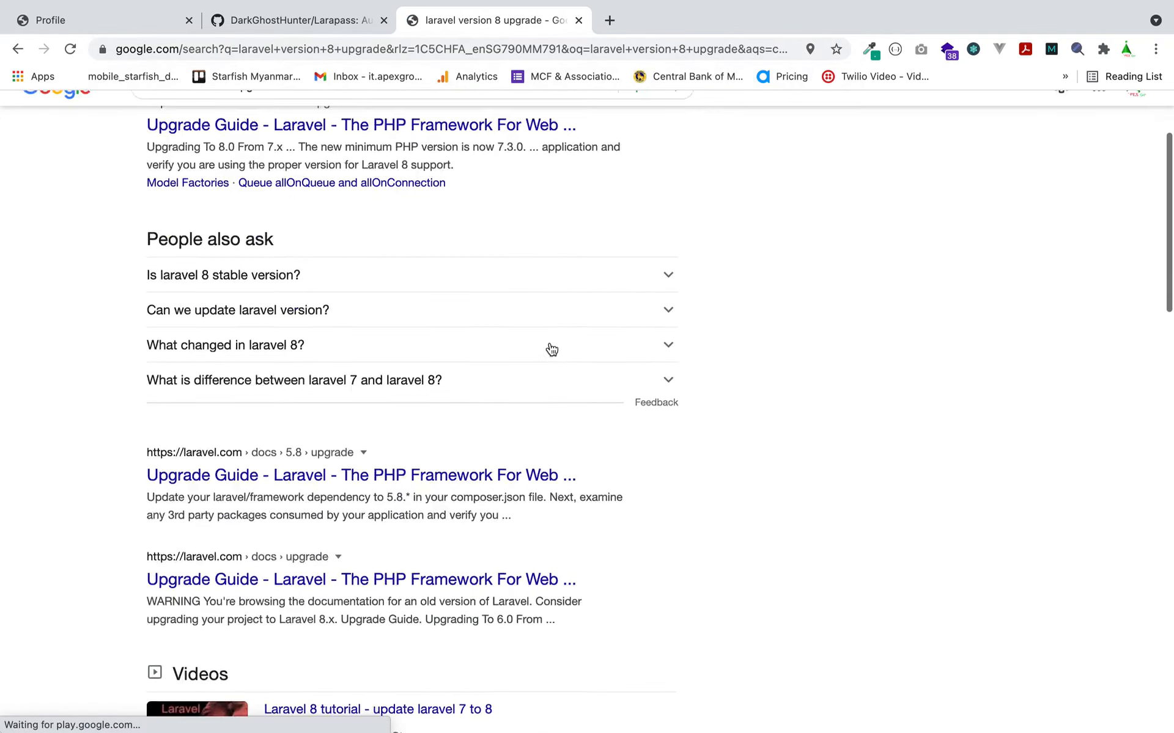
pyautogui.scroll(3)
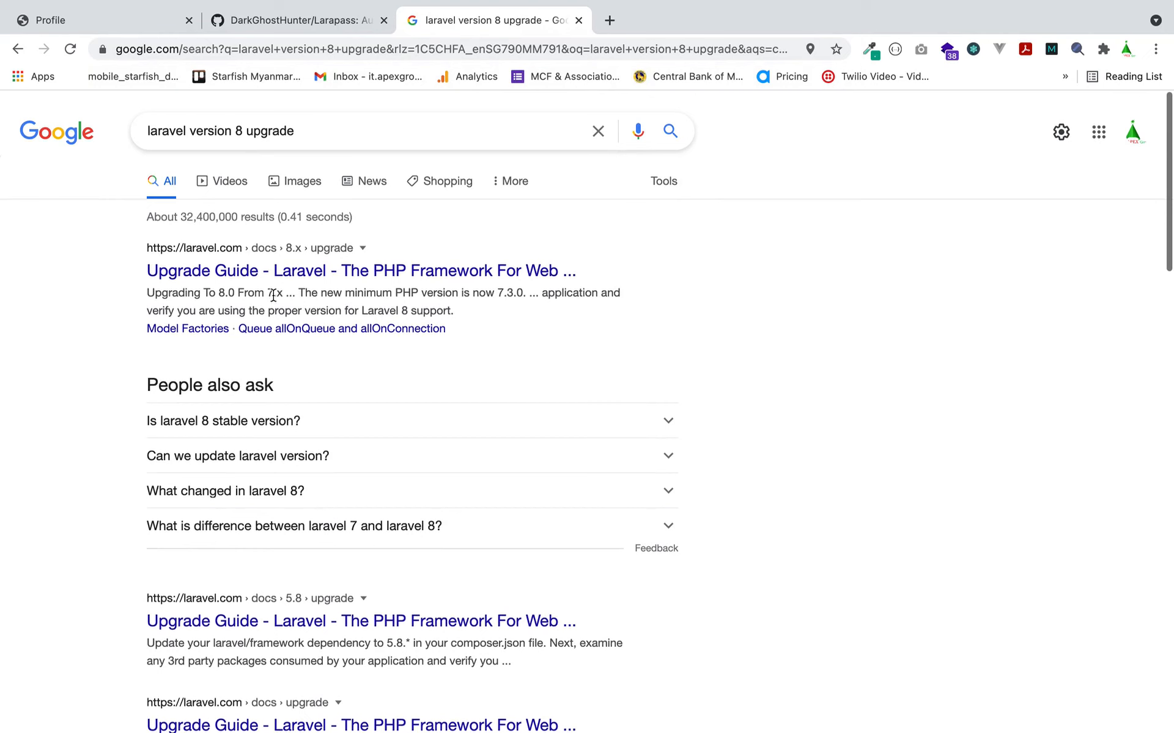
pyautogui.click(361, 270)
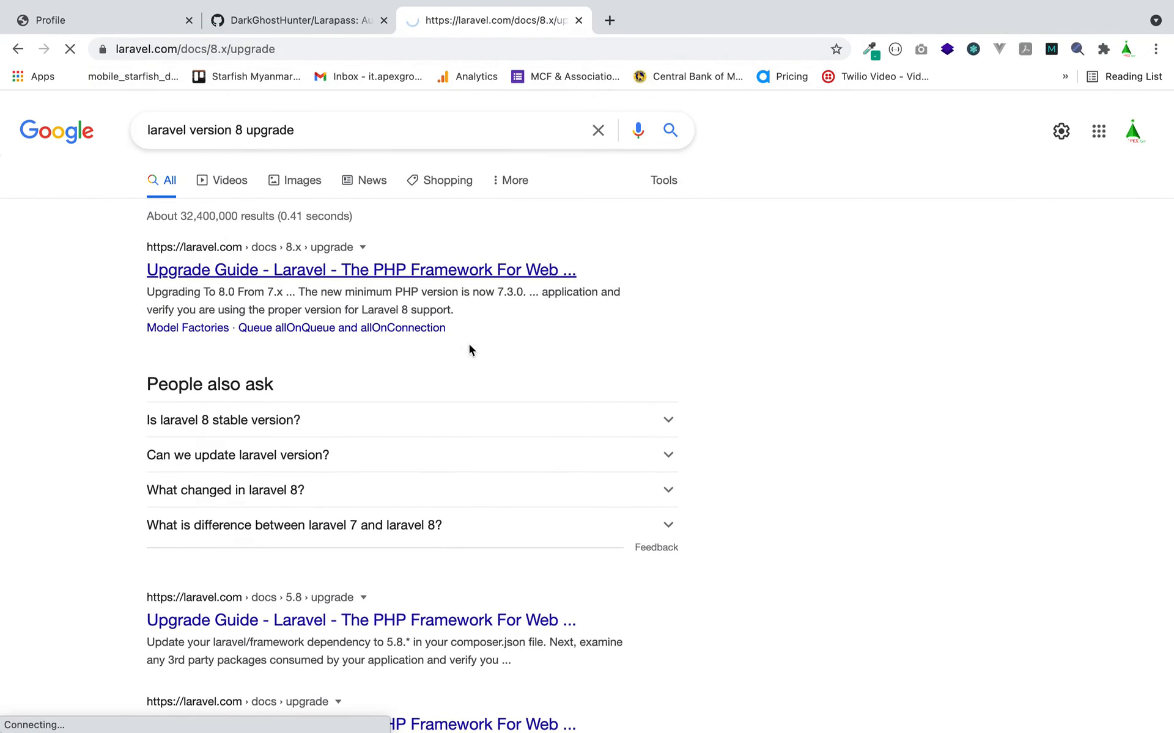
# Scroll the Laravel 8.x guide down to the PHP 7.3.0 requirement and Updating Dependencies.
pyautogui.click(360, 270)
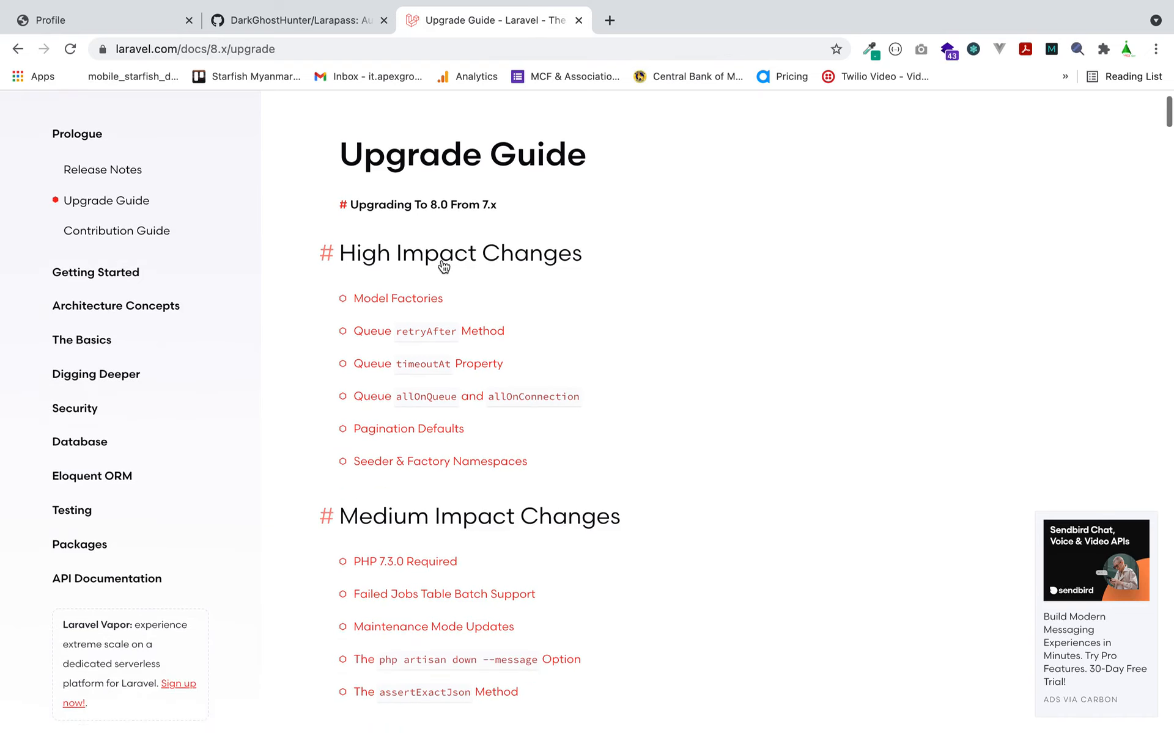
pyautogui.moveTo(588, 290)
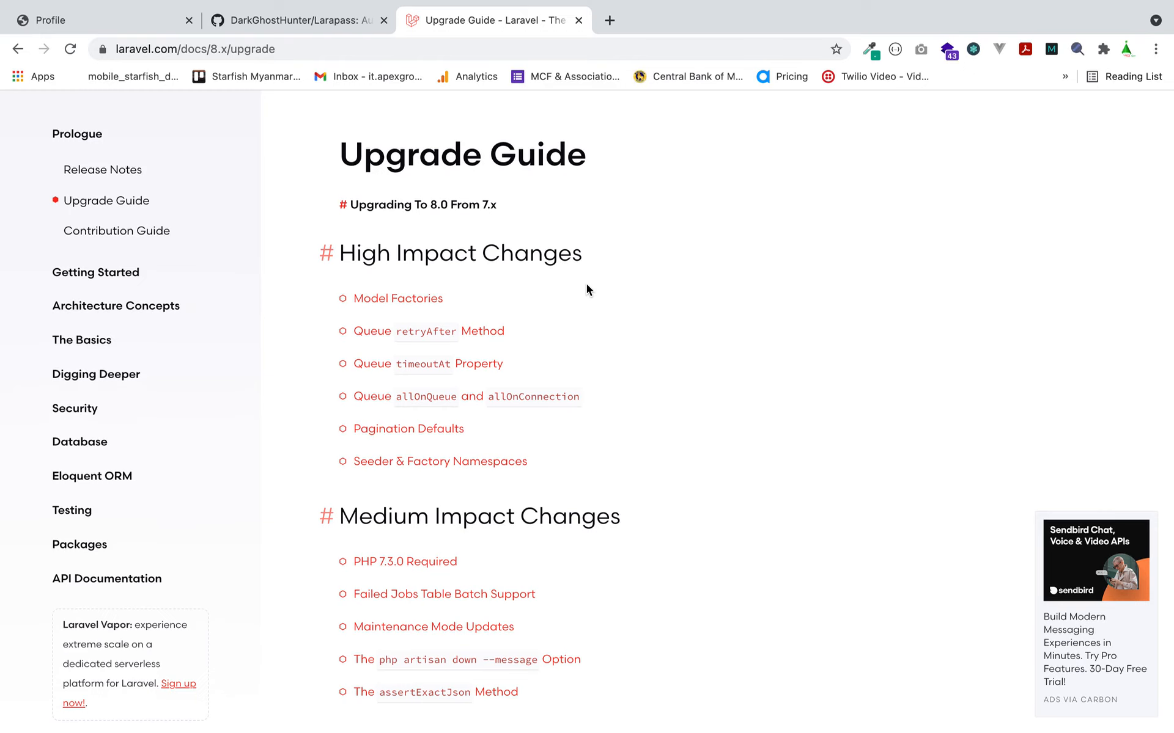
pyautogui.scroll(-3)
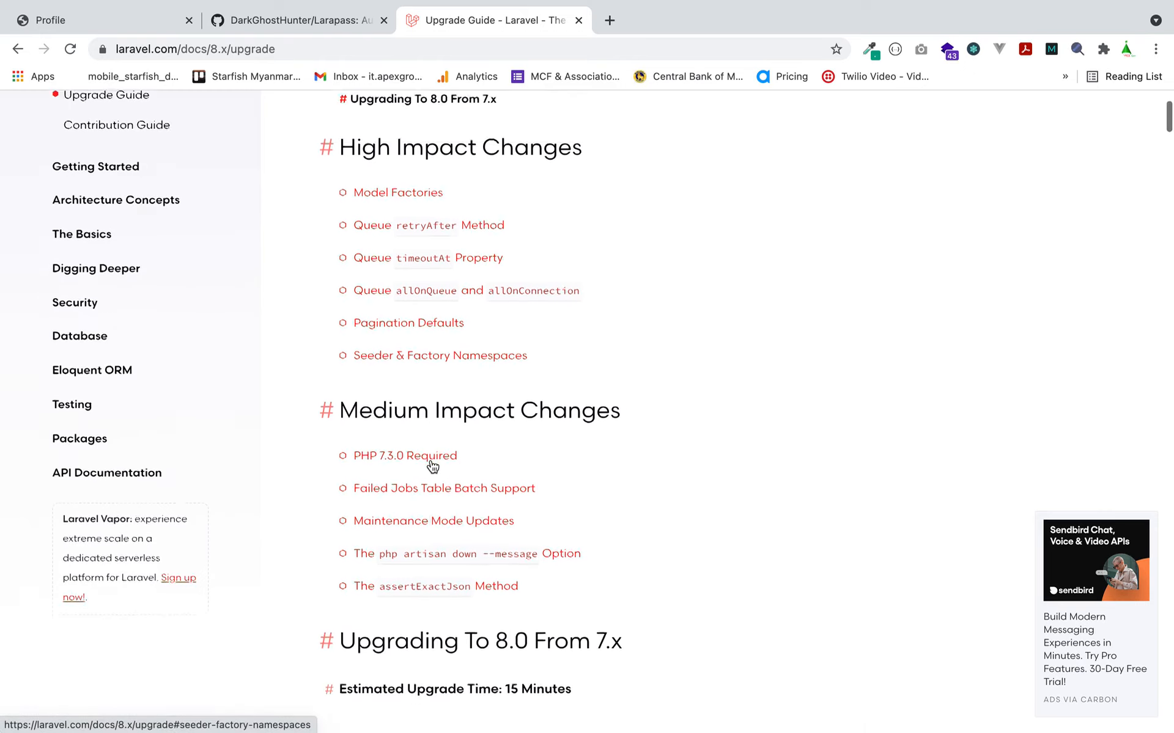
pyautogui.scroll(-3)
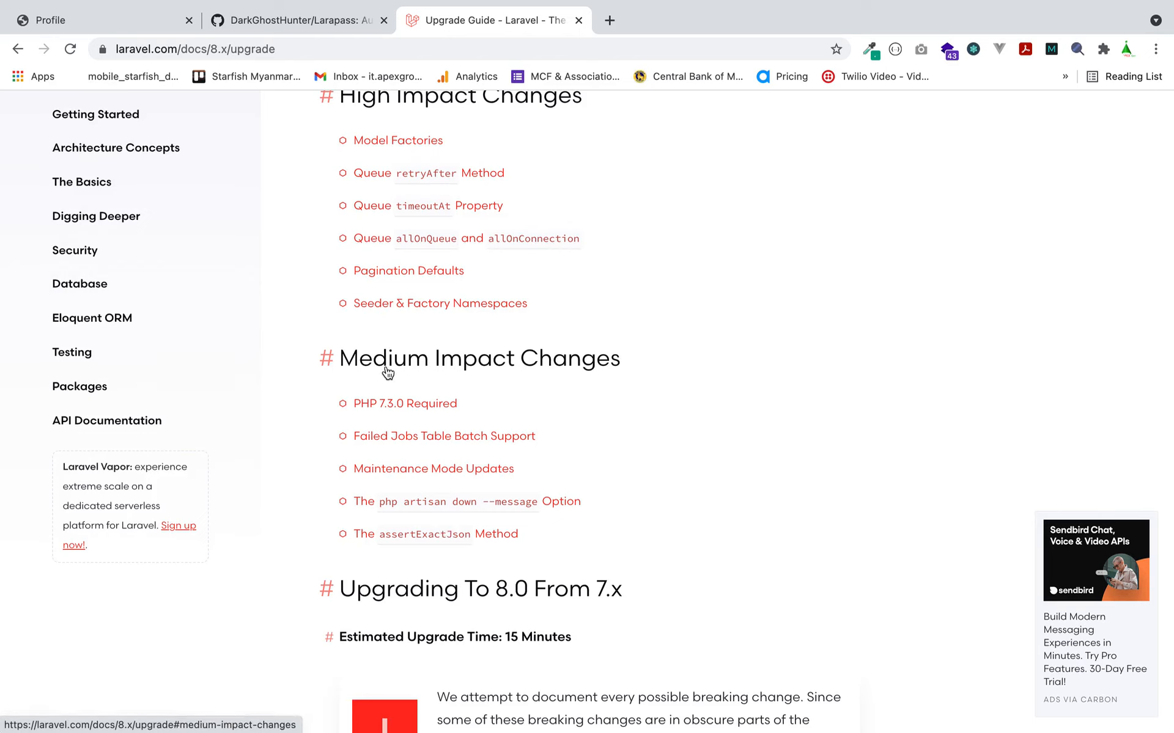
pyautogui.moveTo(436, 569)
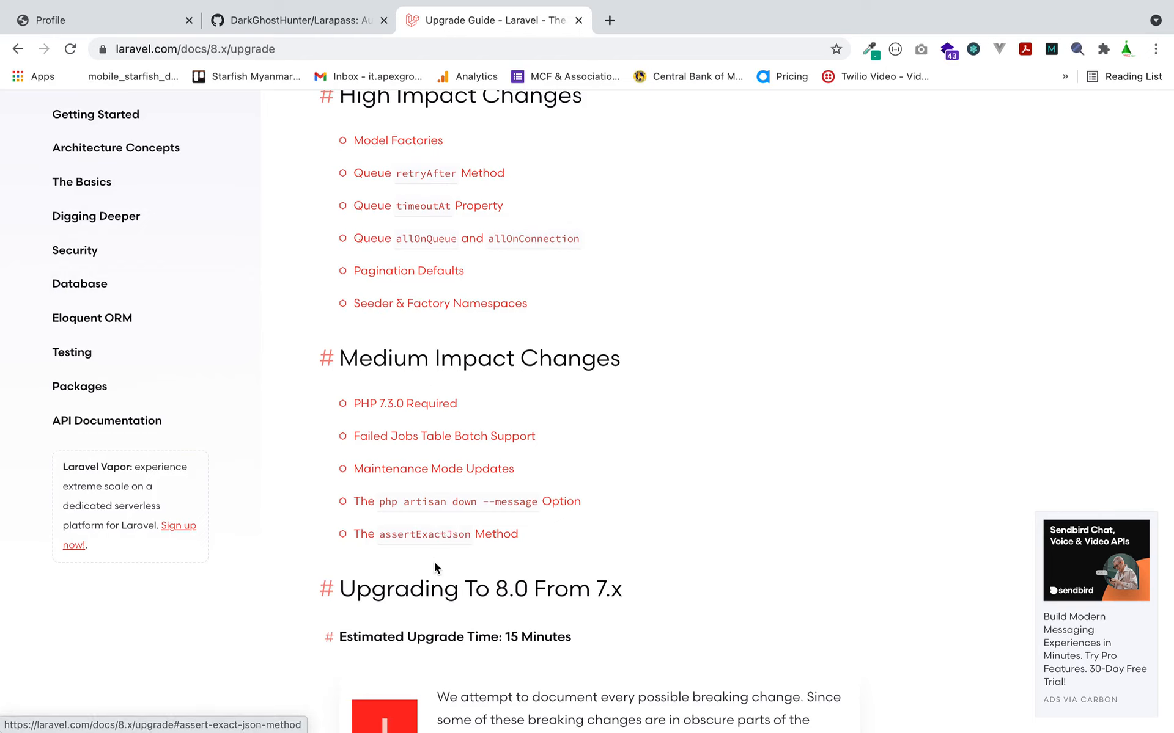
pyautogui.moveTo(532, 496)
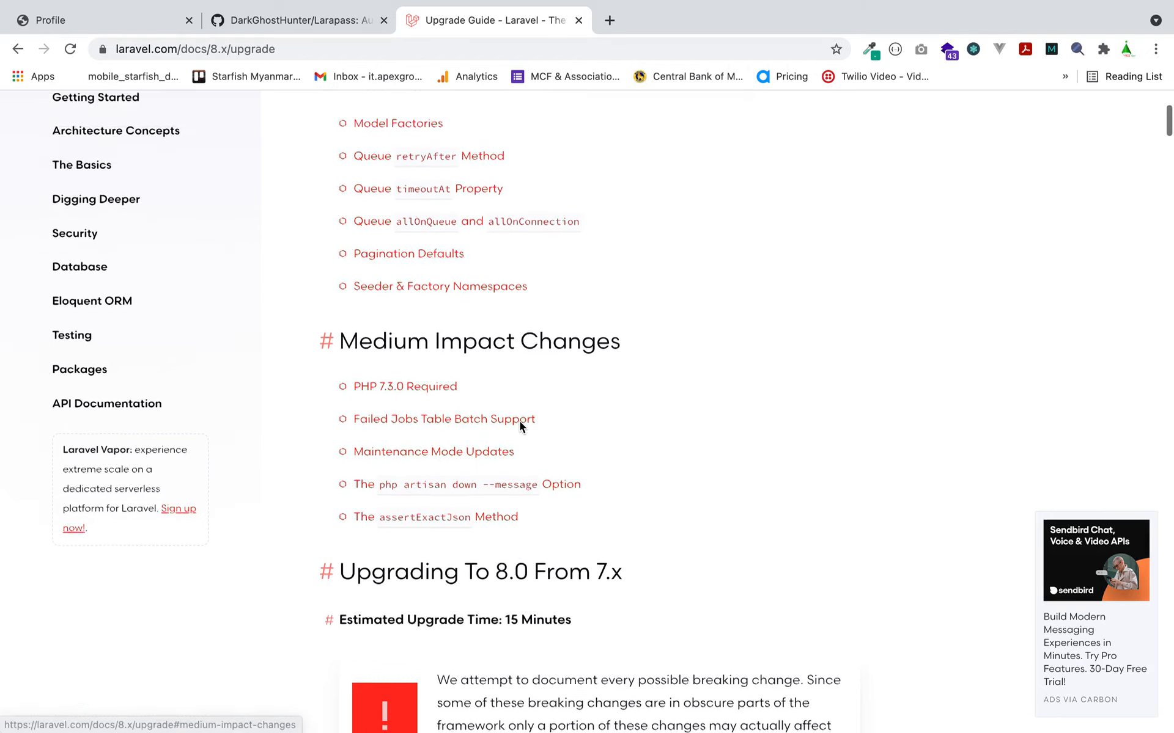
pyautogui.scroll(-3)
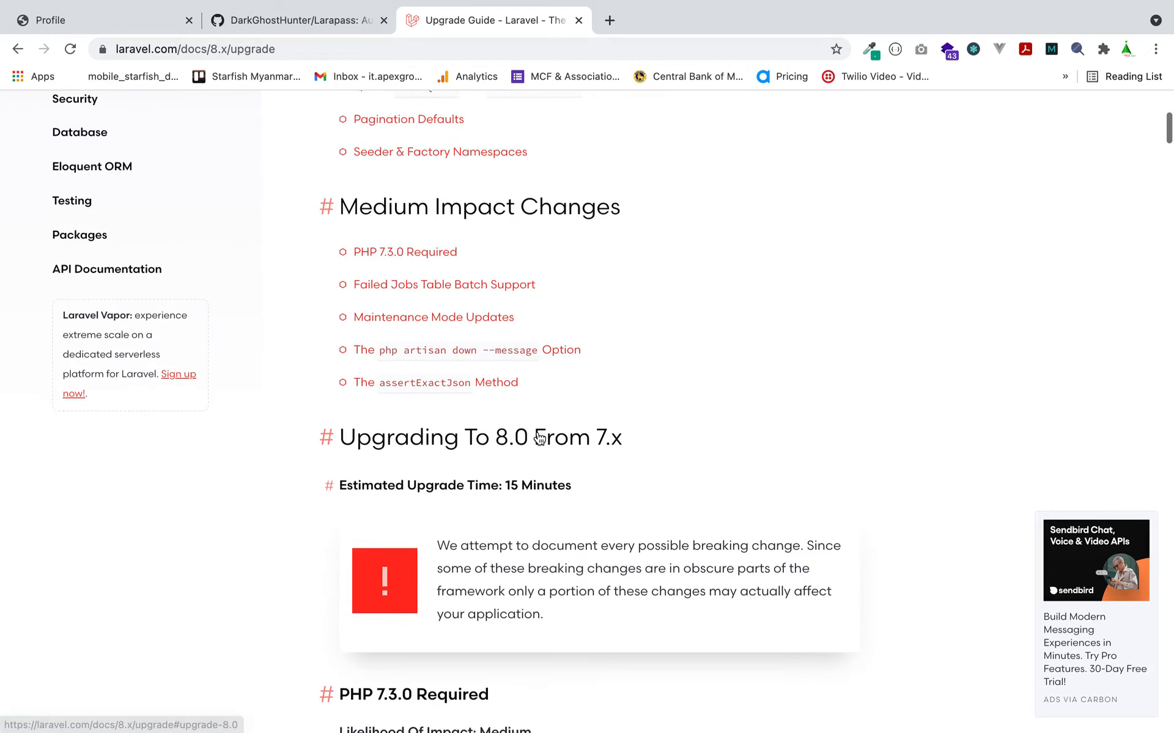
pyautogui.scroll(-3)
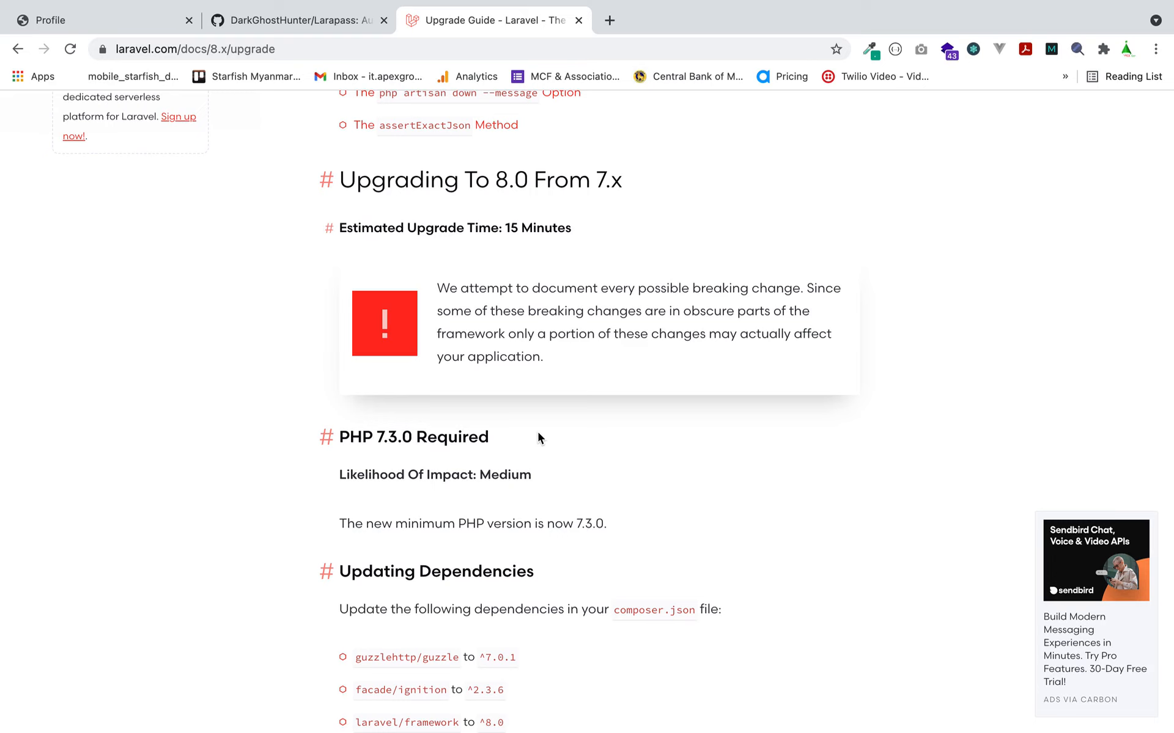
pyautogui.scroll(-3)
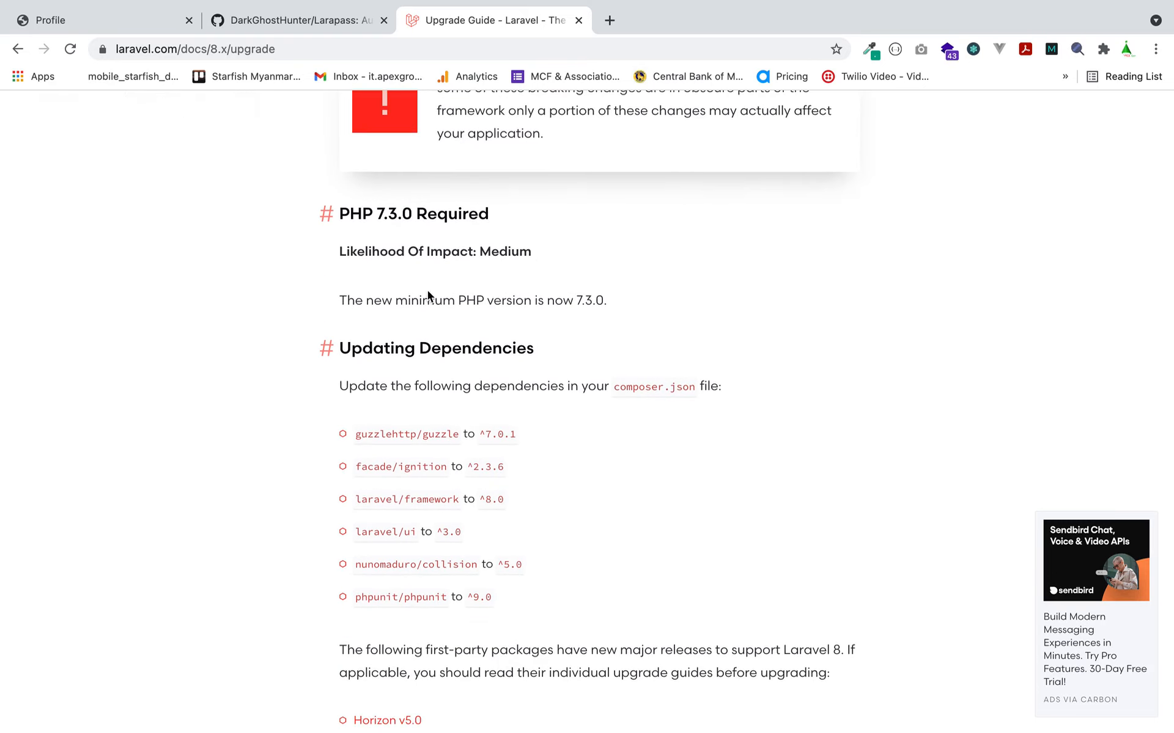
pyautogui.moveTo(438, 321)
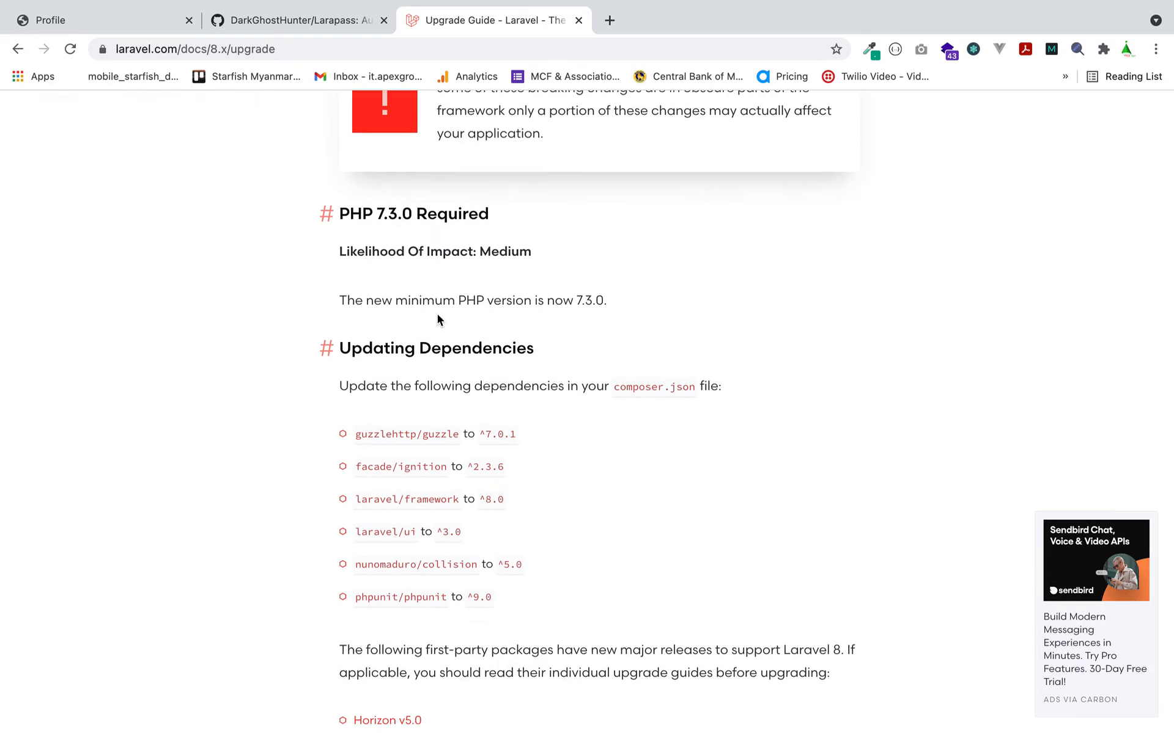
pyautogui.moveTo(588, 306)
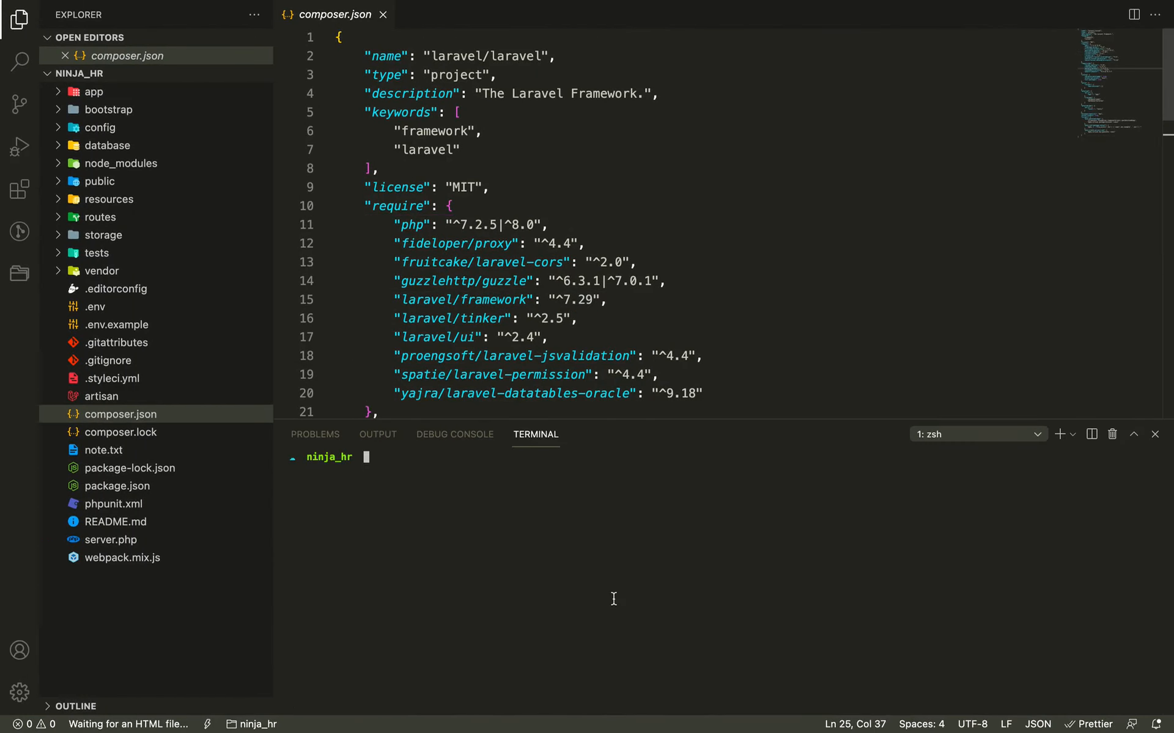
# Check the PHP version with php -v and set guzzlehttp/guzzle to ^7.0.1.
pyautogui.write('php -v')
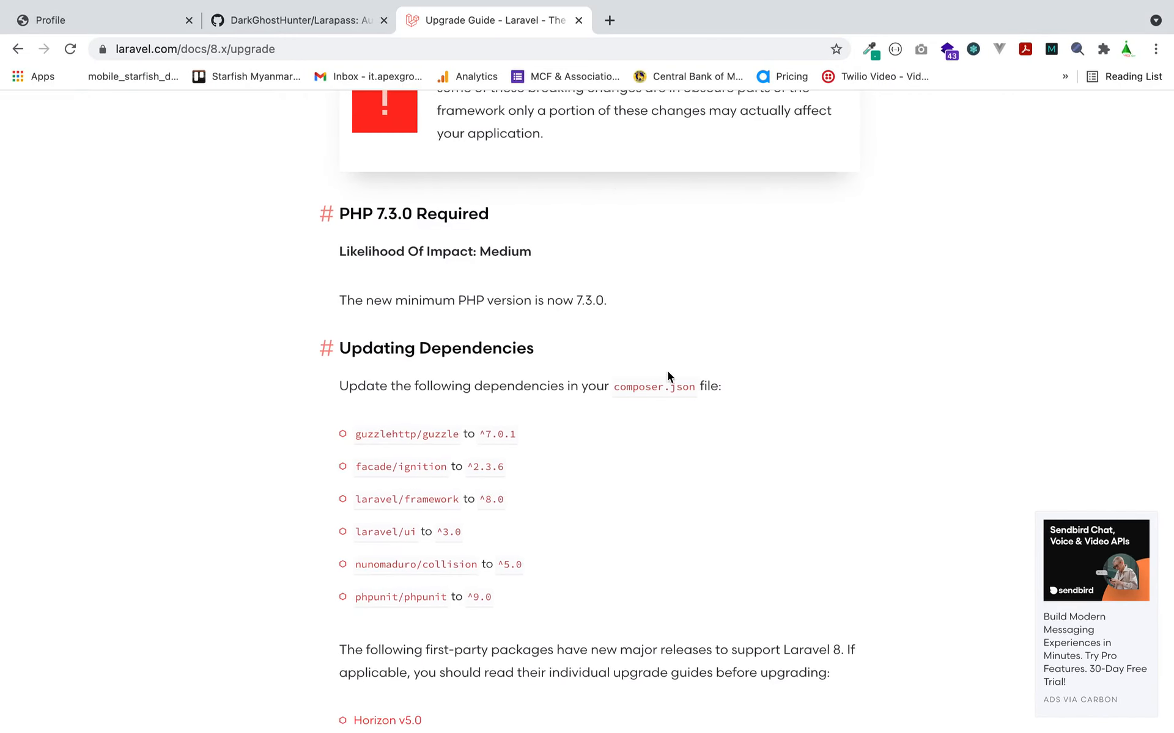
pyautogui.scroll(-3)
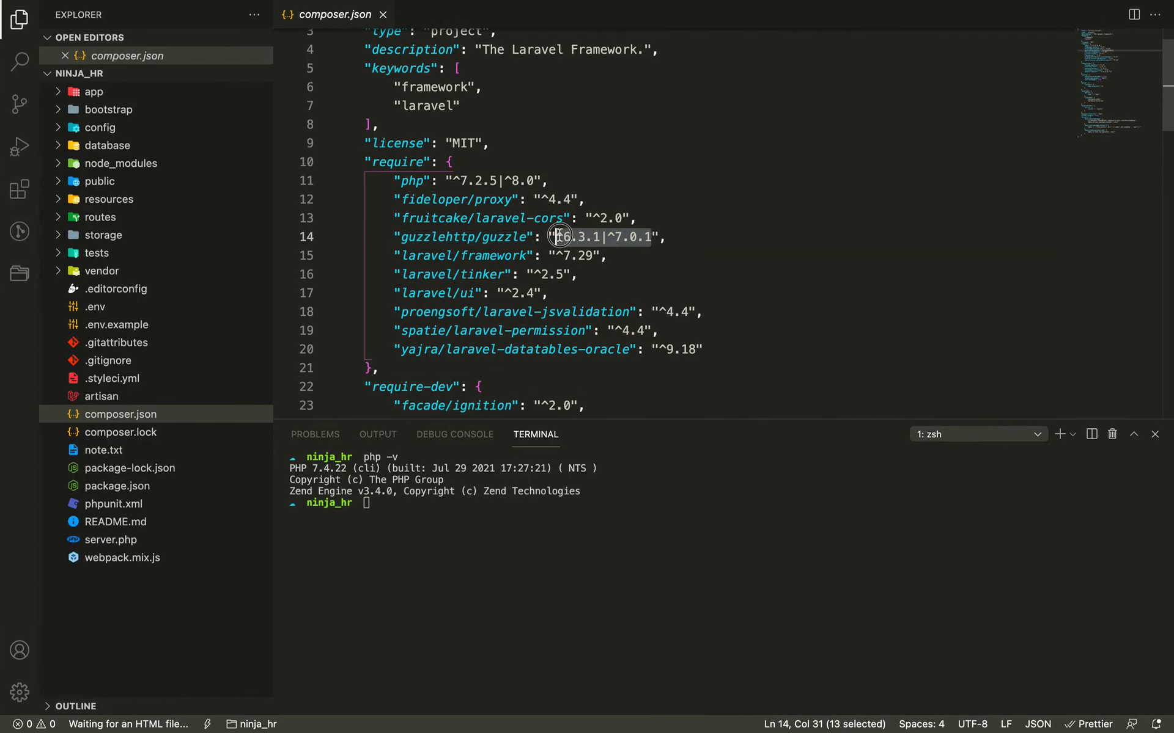
pyautogui.click(589, 312)
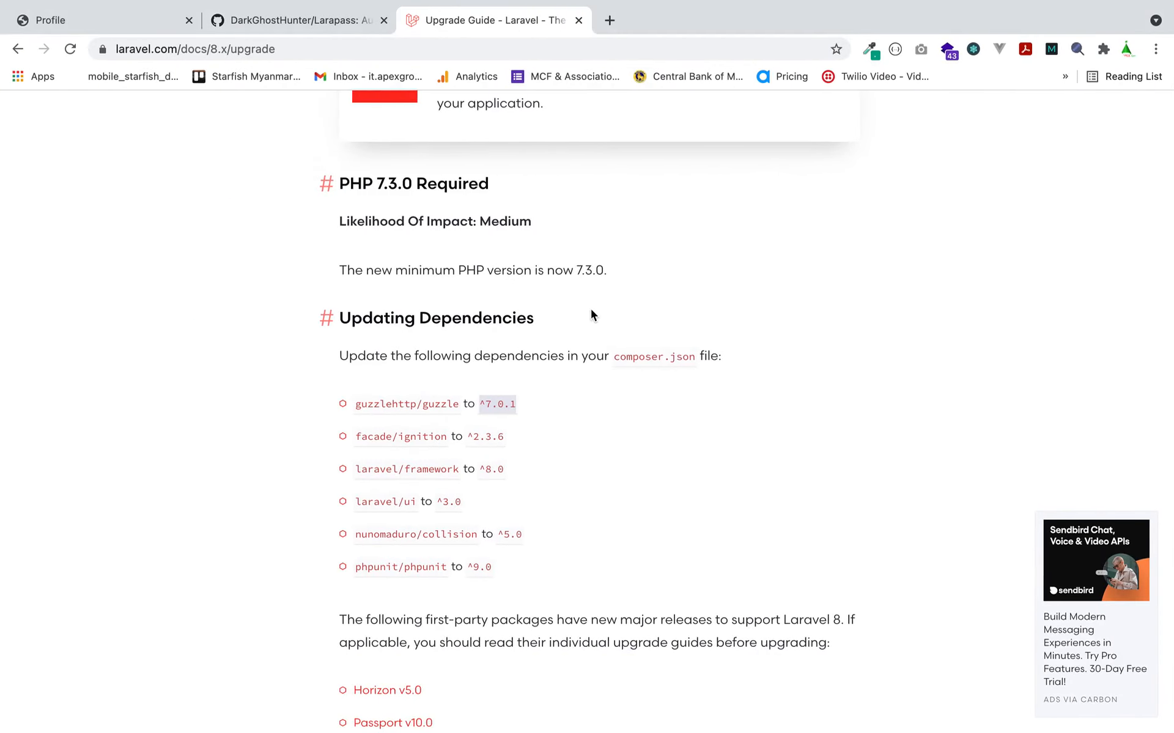
pyautogui.scroll(-3)
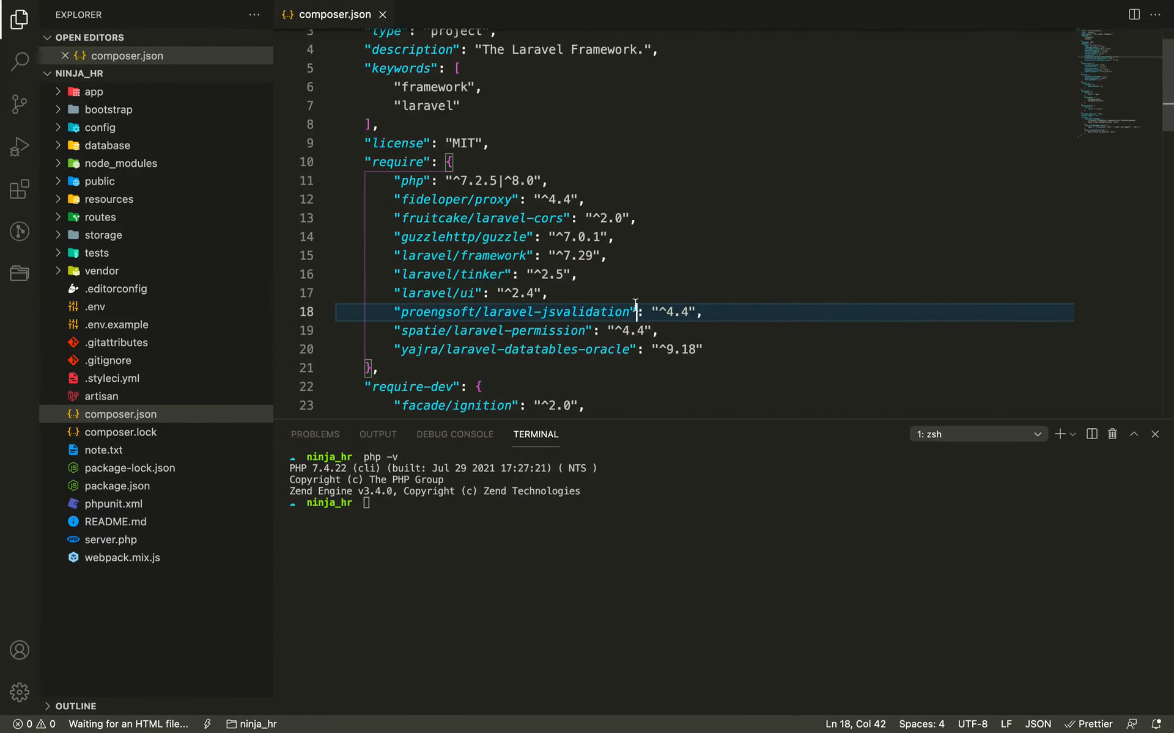
# Update laravel/framework ^8.0, laravel/ui ^3.0, ignition ^2.3.6, collision ^5.0, phpunit ^9.0.
pyautogui.scroll(-3)
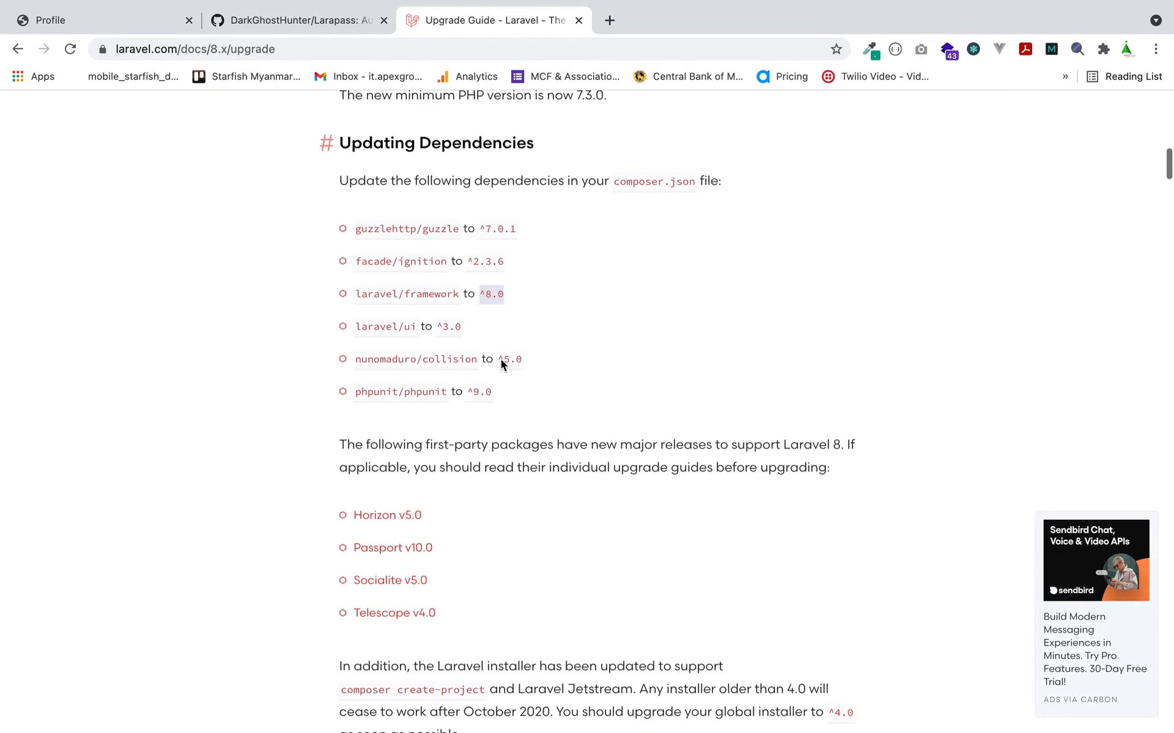
pyautogui.scroll(3)
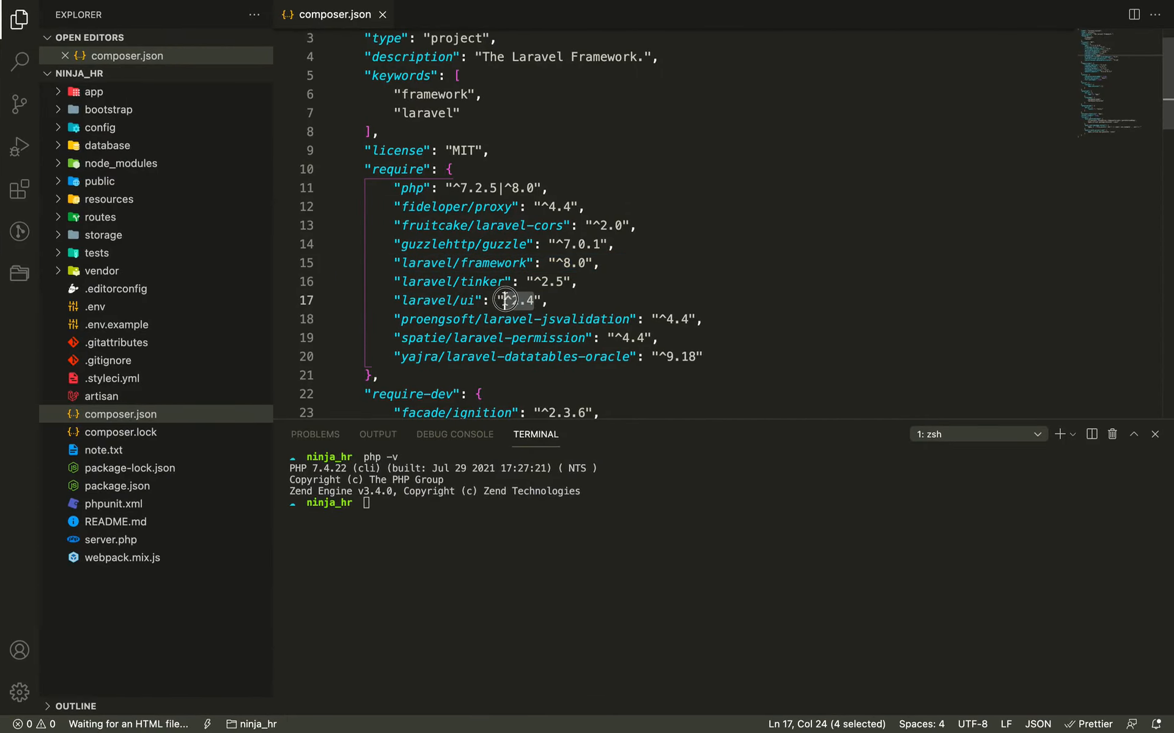
pyautogui.click(494, 19)
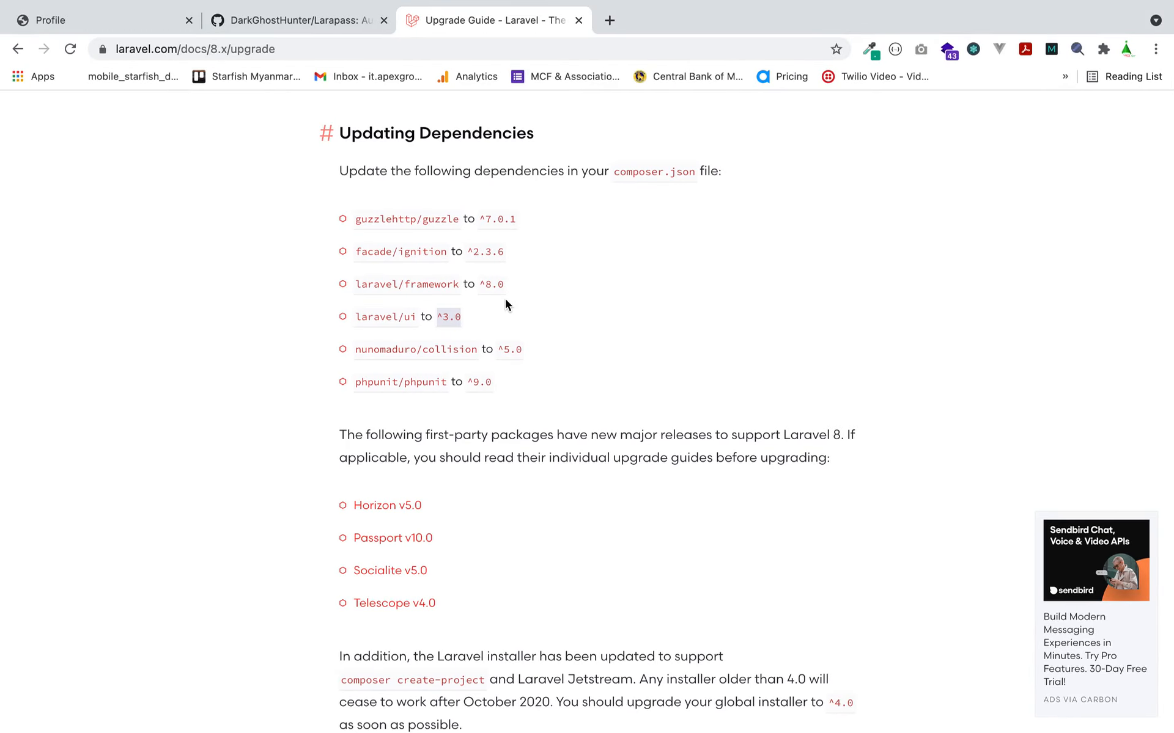
pyautogui.scroll(-3)
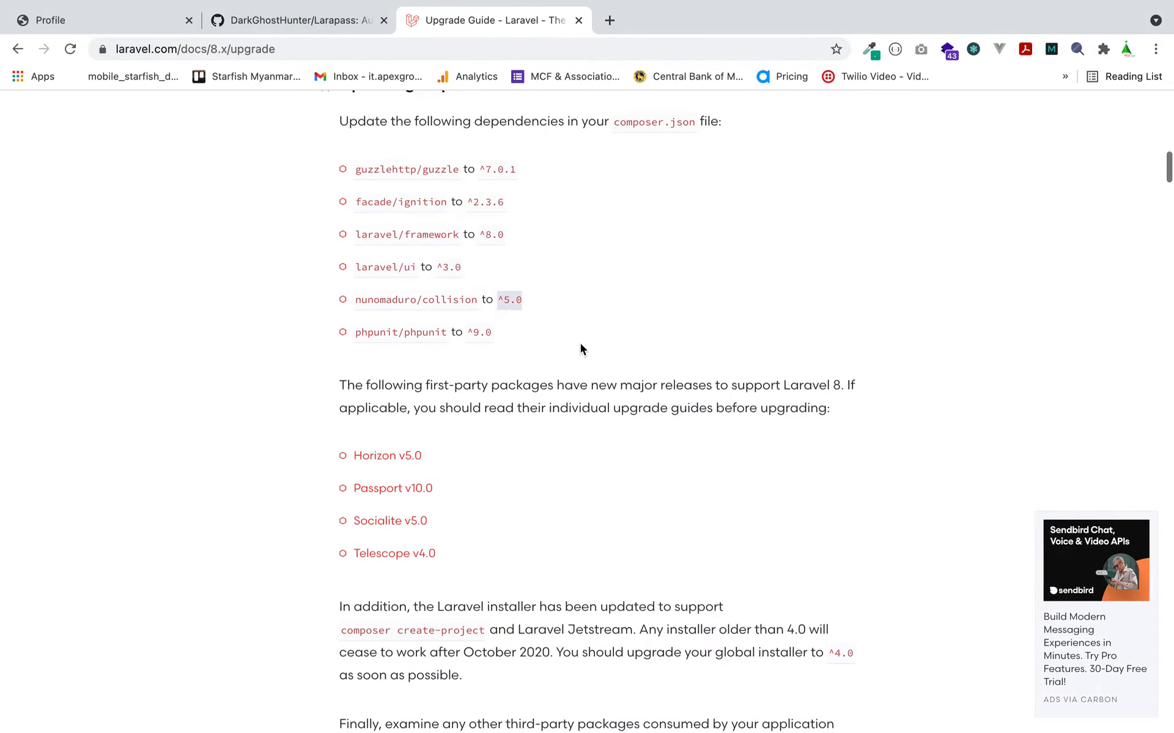
pyautogui.scroll(-3)
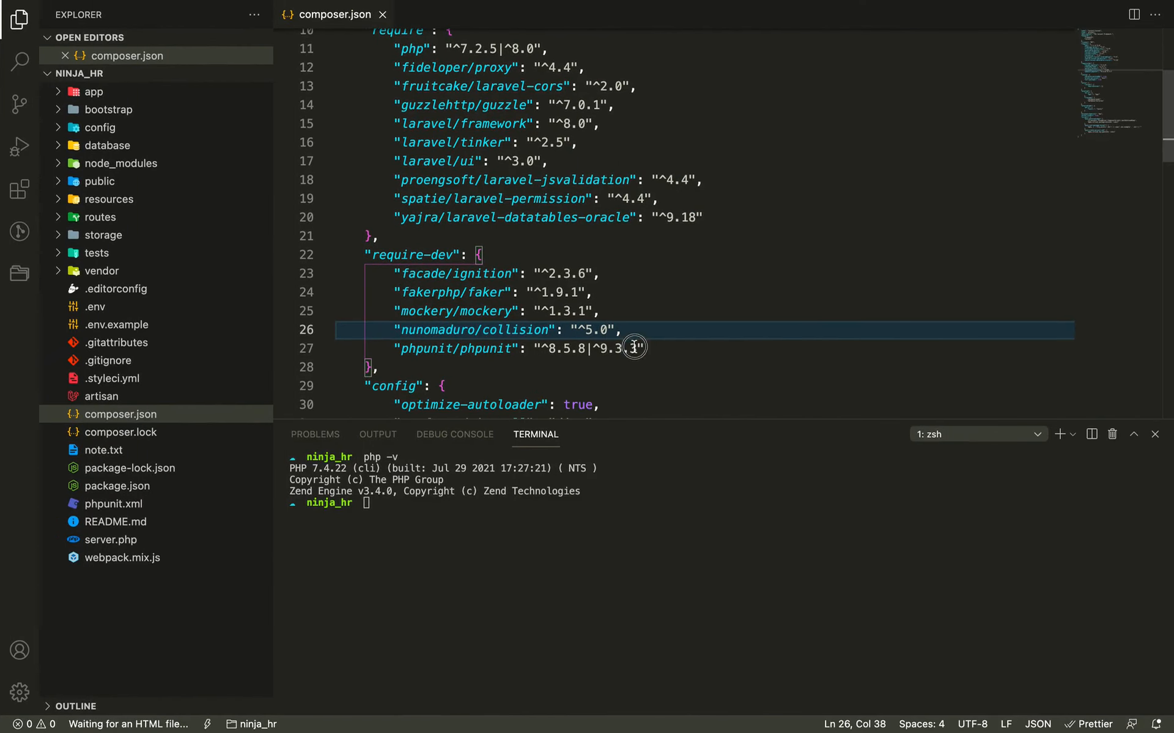
pyautogui.write('^9.0')
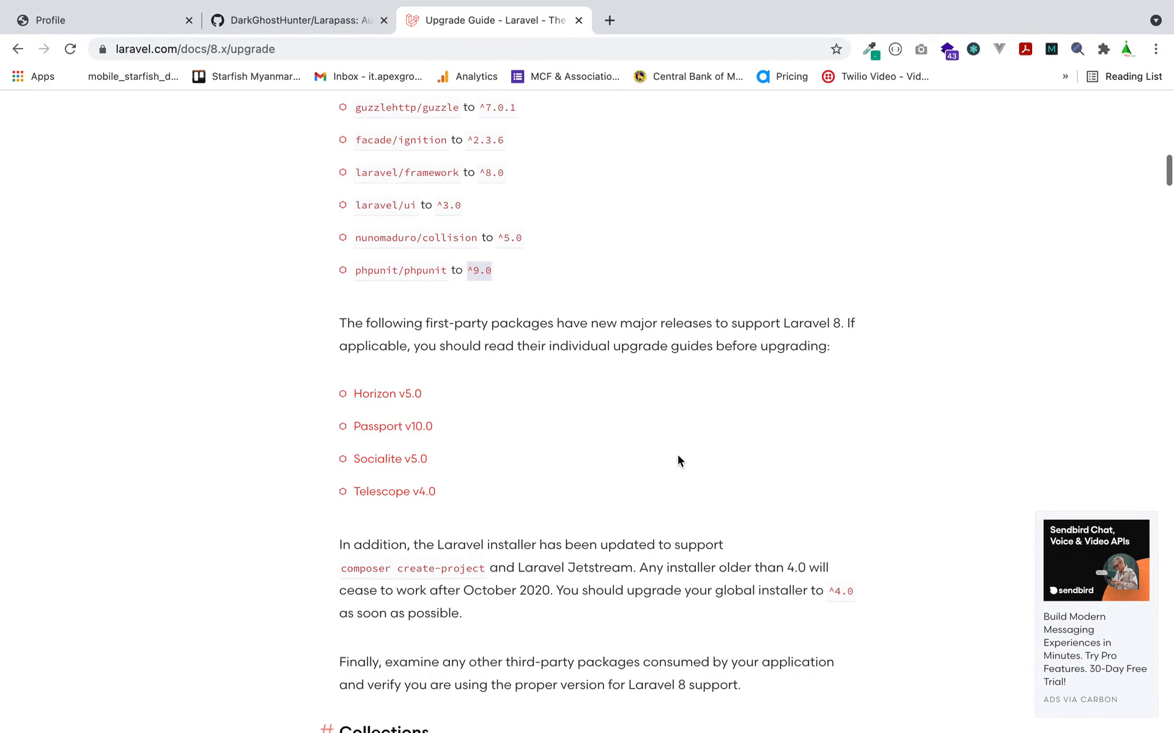
pyautogui.scroll(-3)
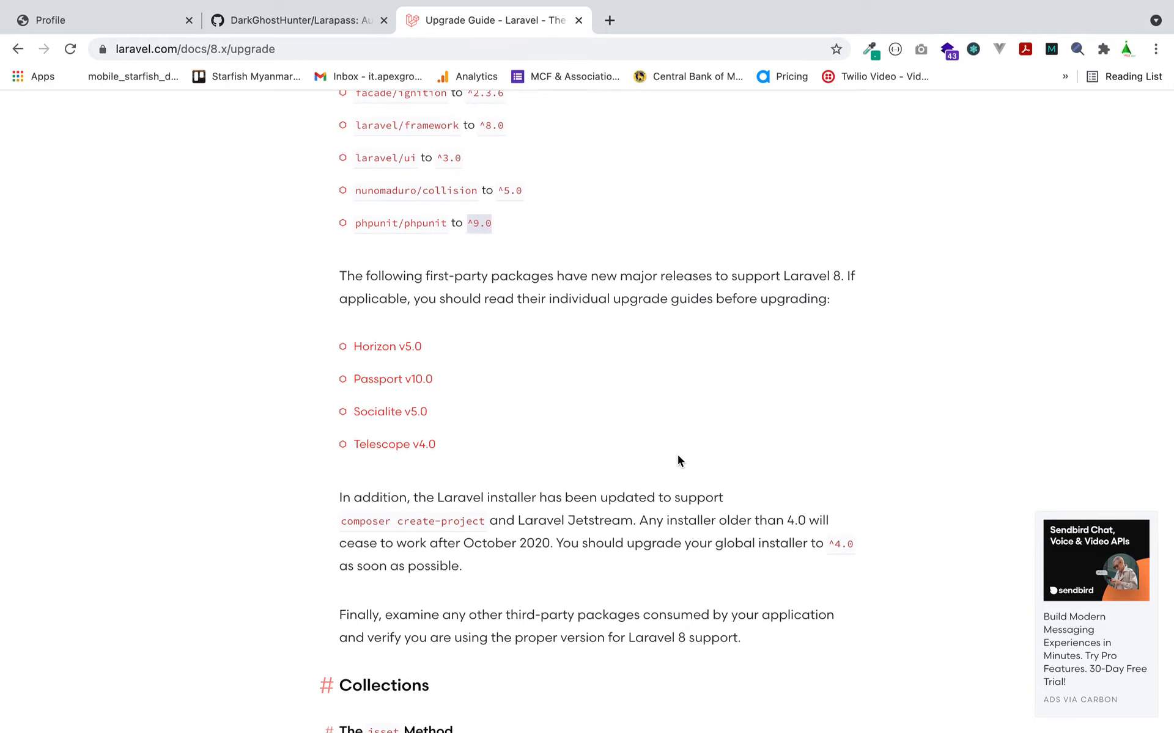
pyautogui.moveTo(661, 267)
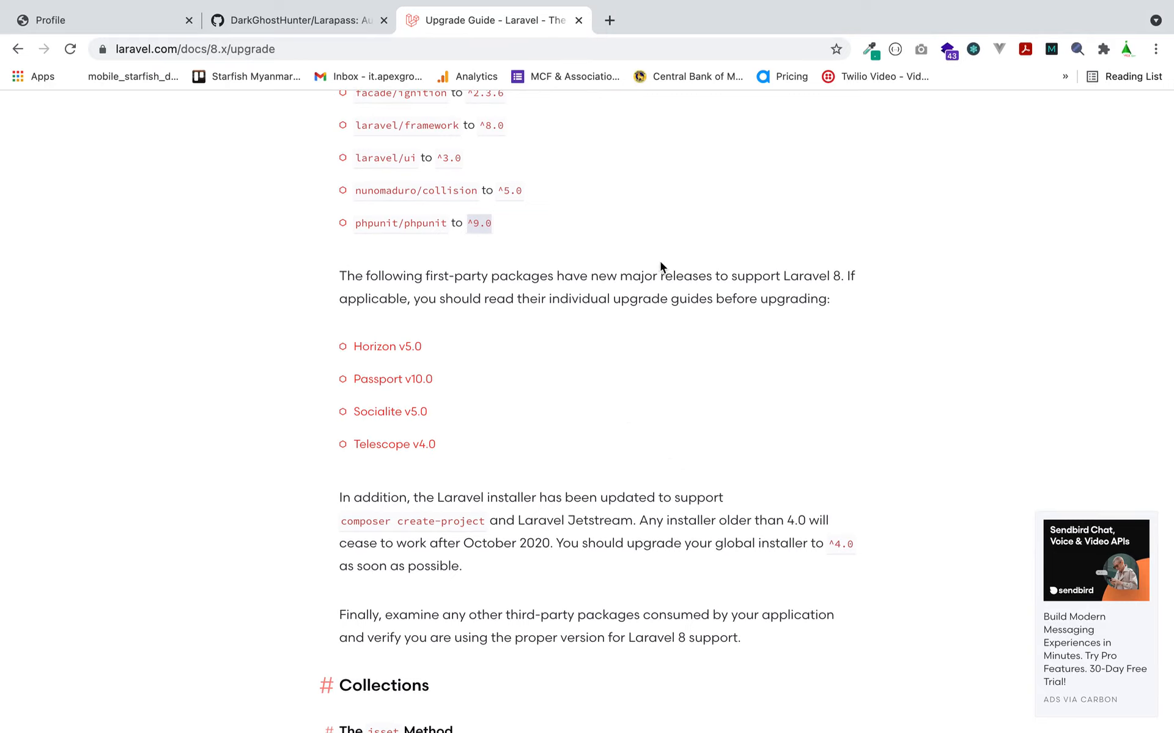
pyautogui.moveTo(434, 305)
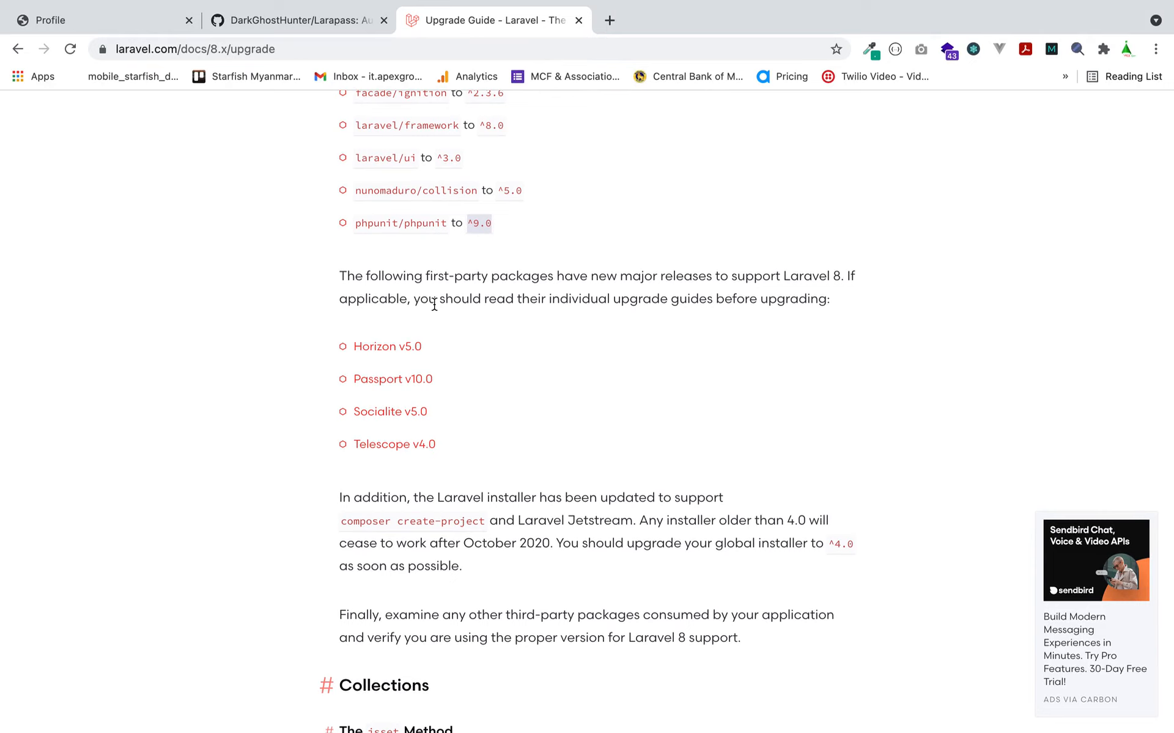
pyautogui.moveTo(588, 330)
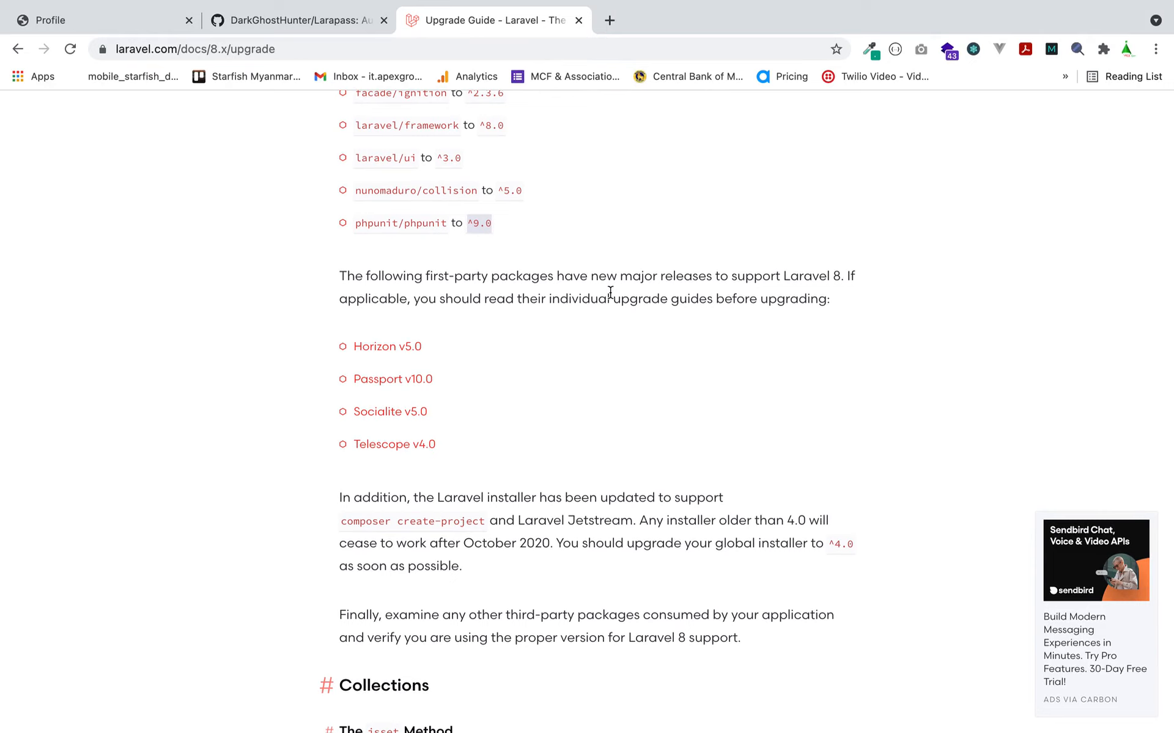
pyautogui.moveTo(407, 416)
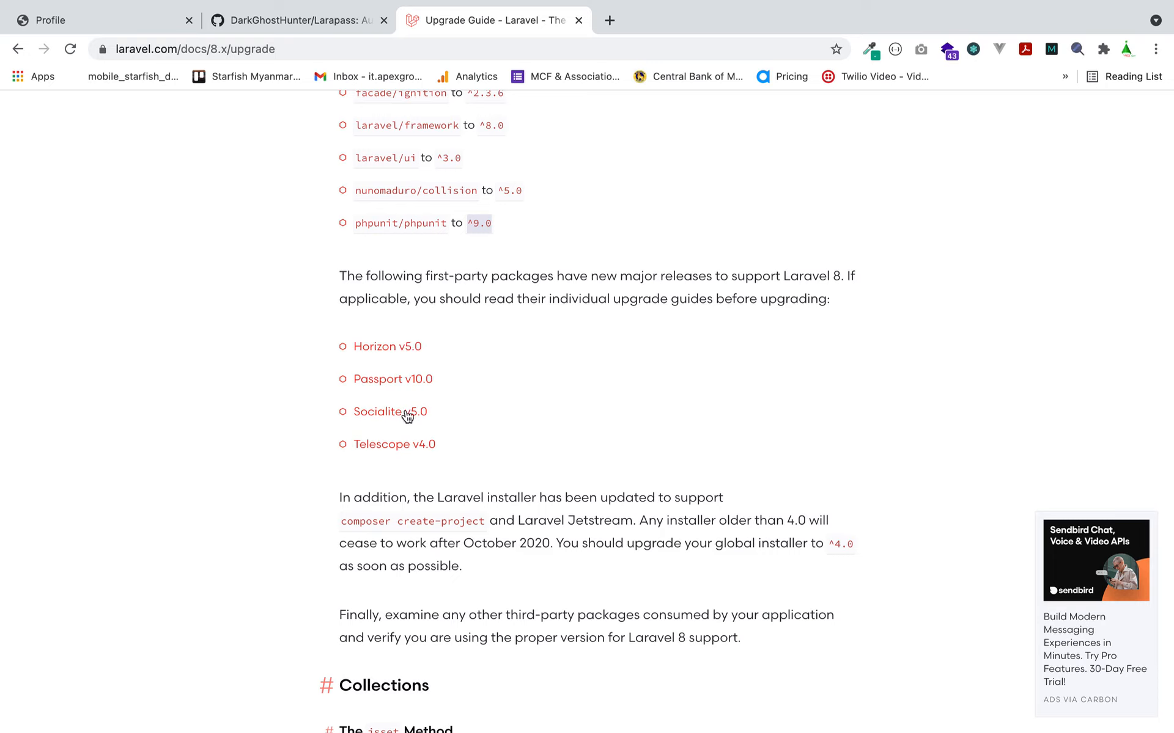
pyautogui.moveTo(383, 350)
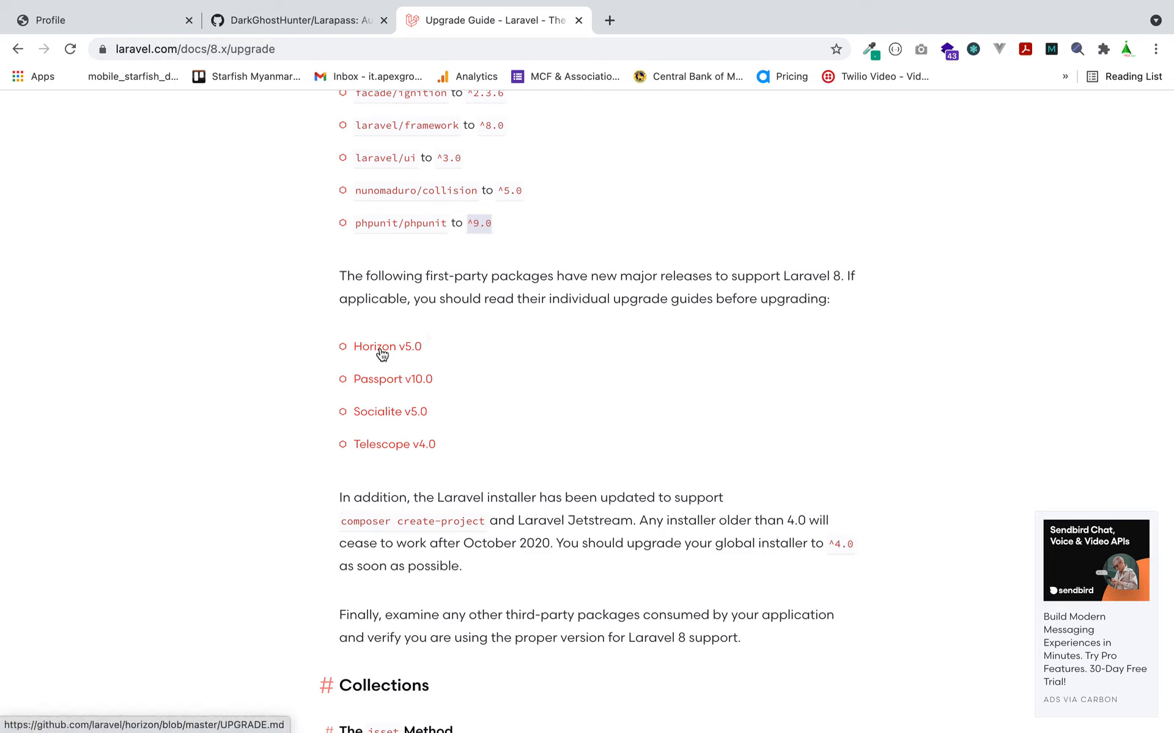
pyautogui.moveTo(417, 360)
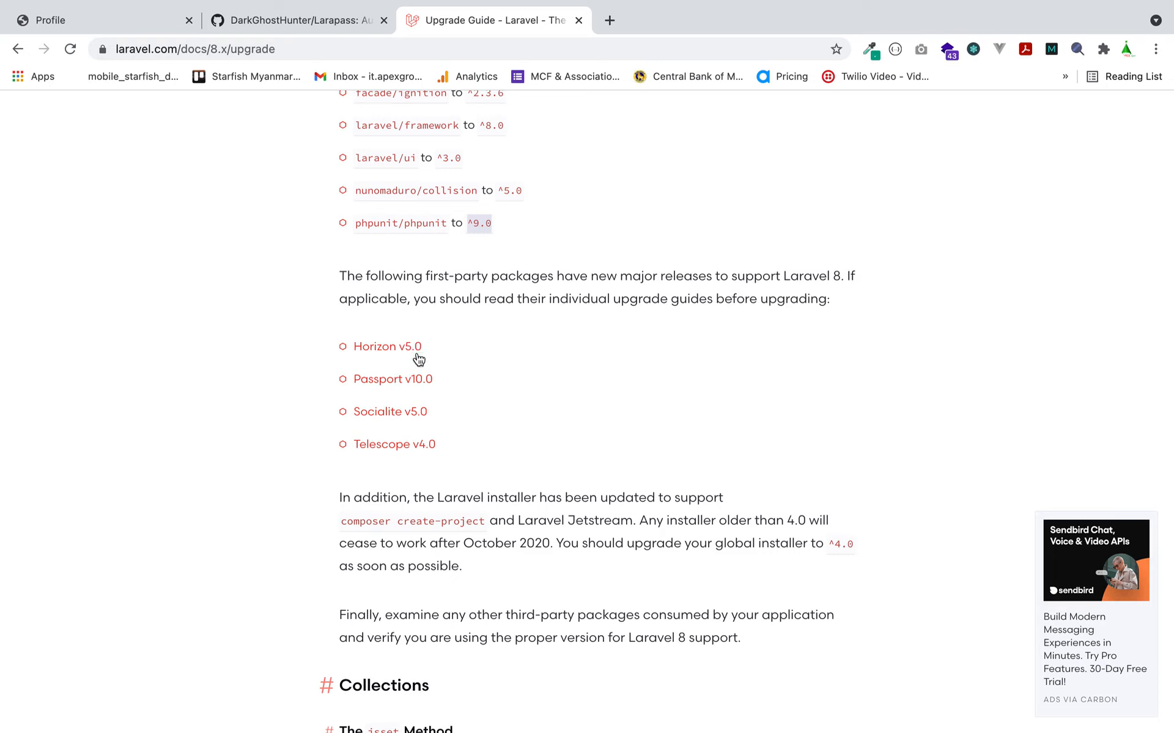
pyautogui.scroll(-3)
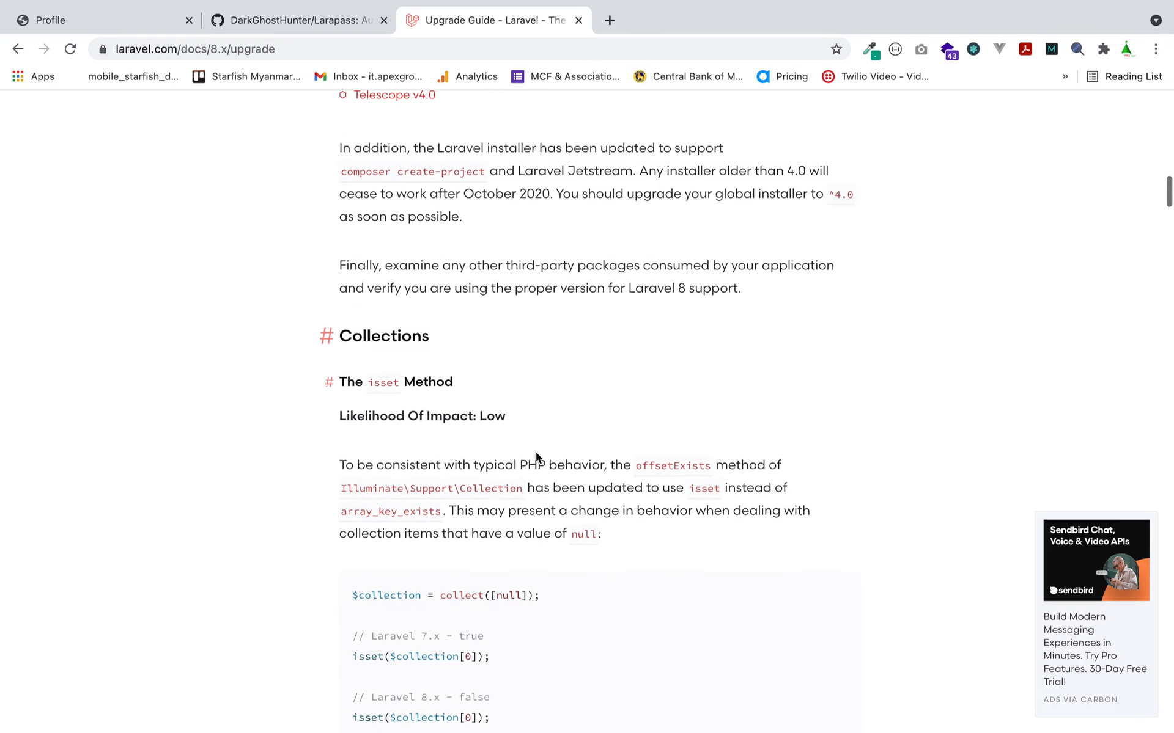
pyautogui.scroll(-3)
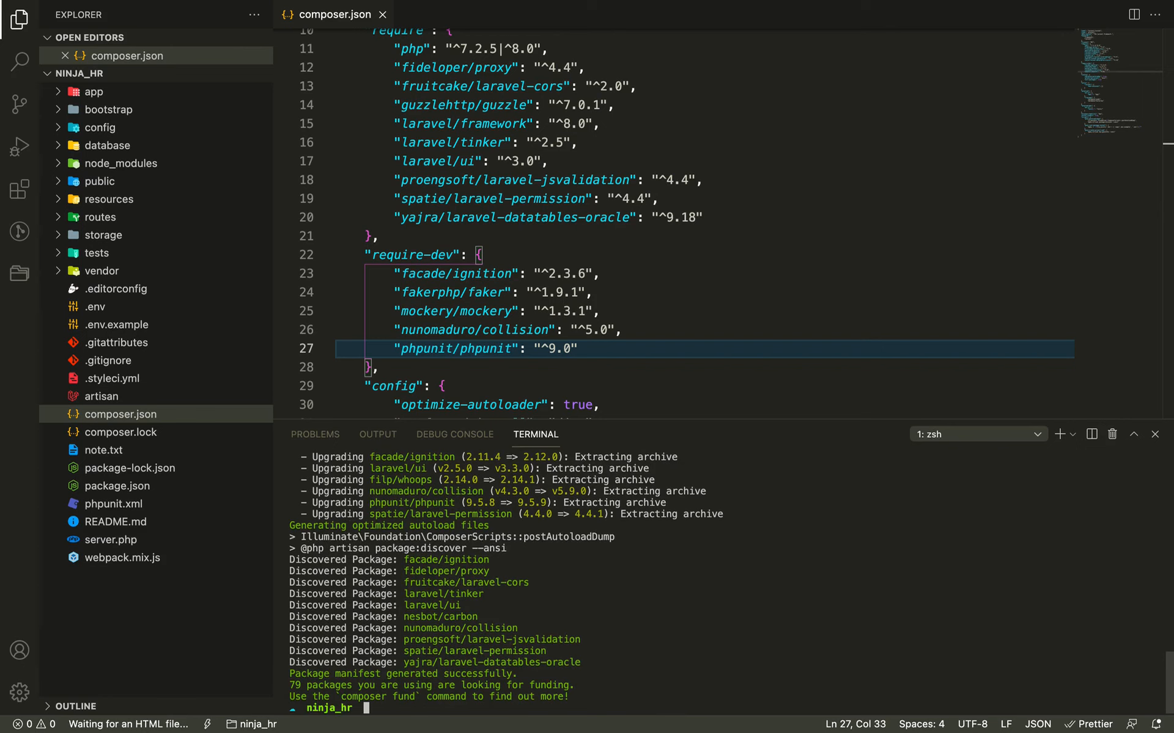
pyautogui.moveTo(484, 167)
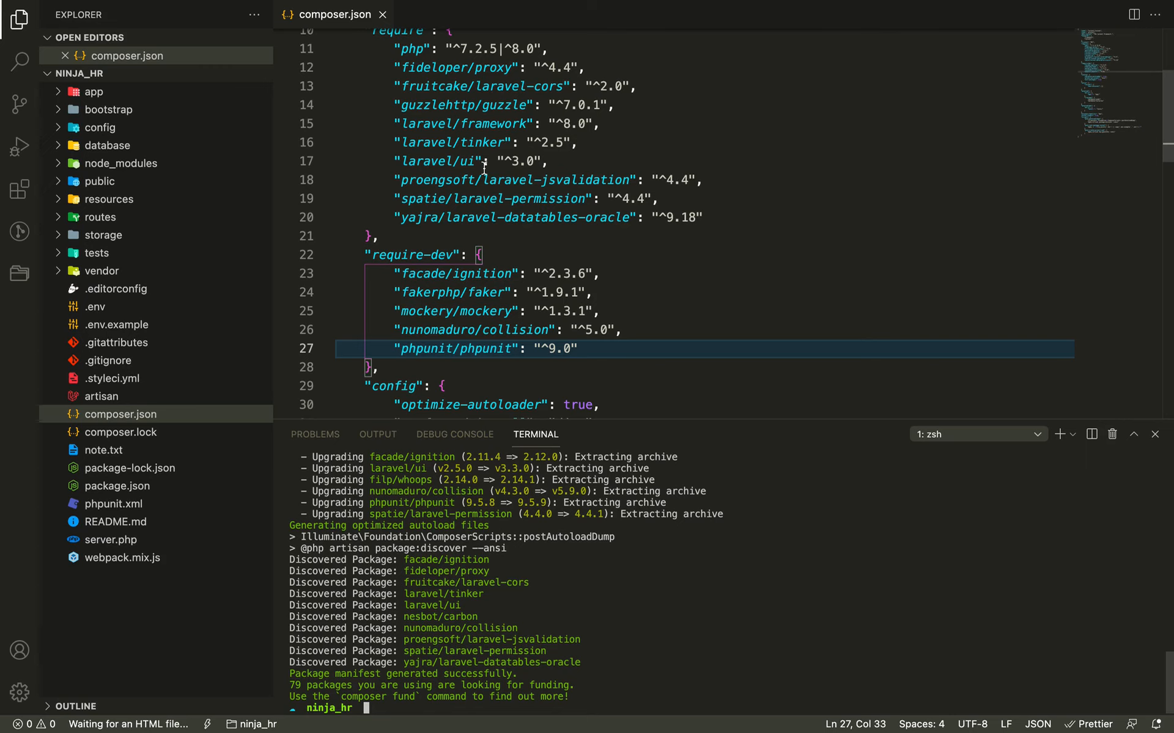
# Review the nunomaduro/collision version in composer.json after composer update completes.
pyautogui.scroll(-3)
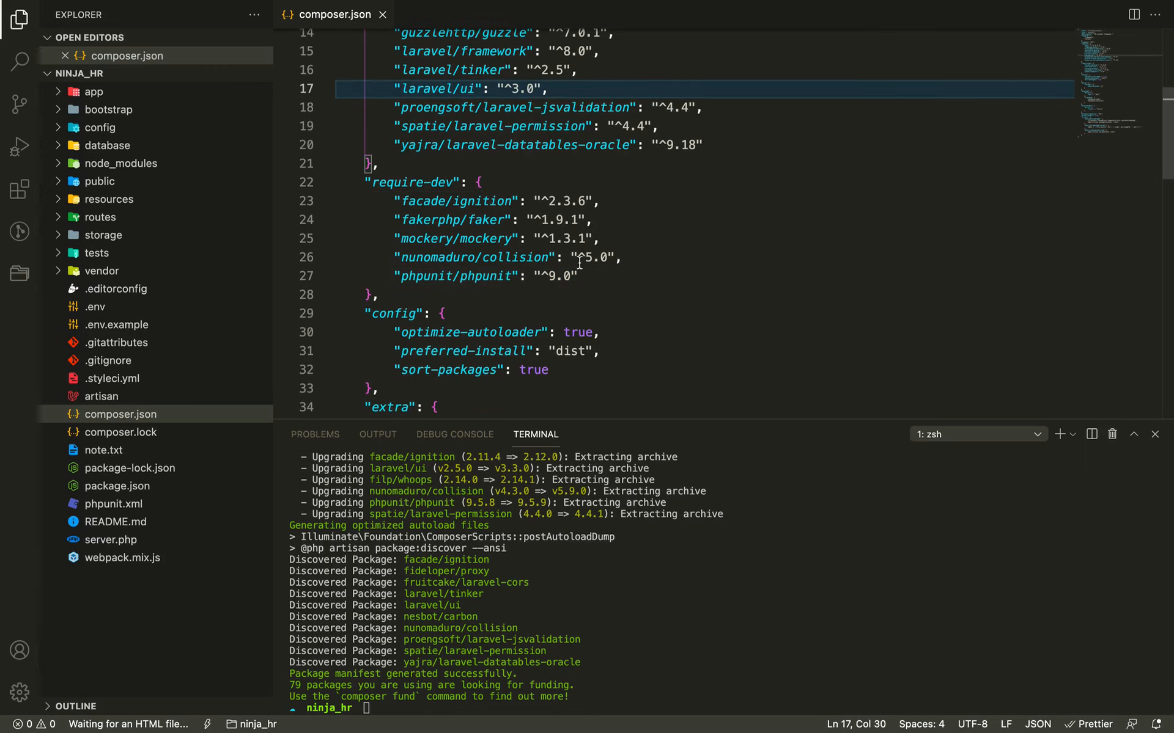
pyautogui.click(580, 257)
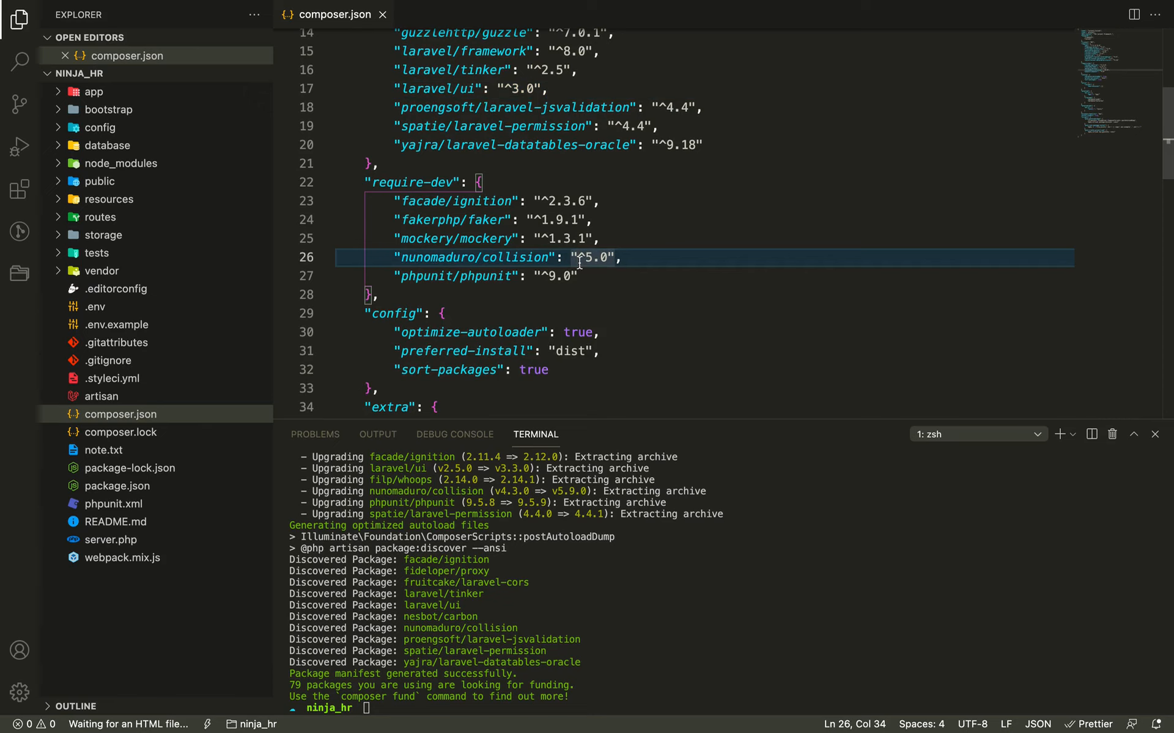